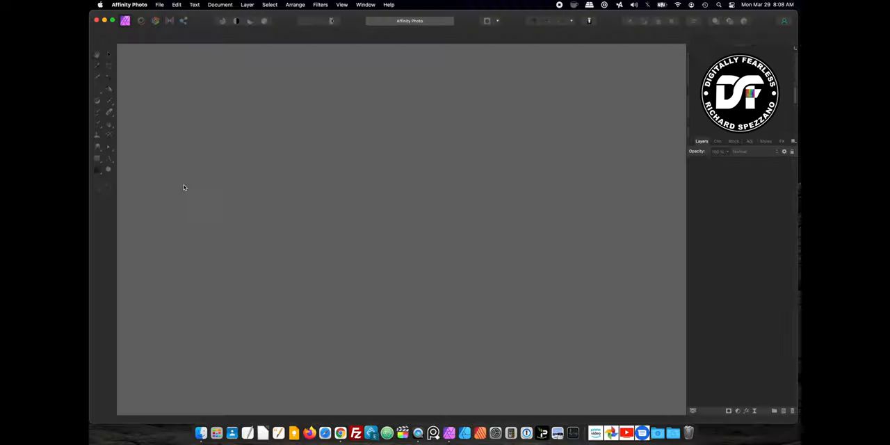
Step: Create a new 12 × 12 in document at 72 DPI with a transparent background
click(160, 5)
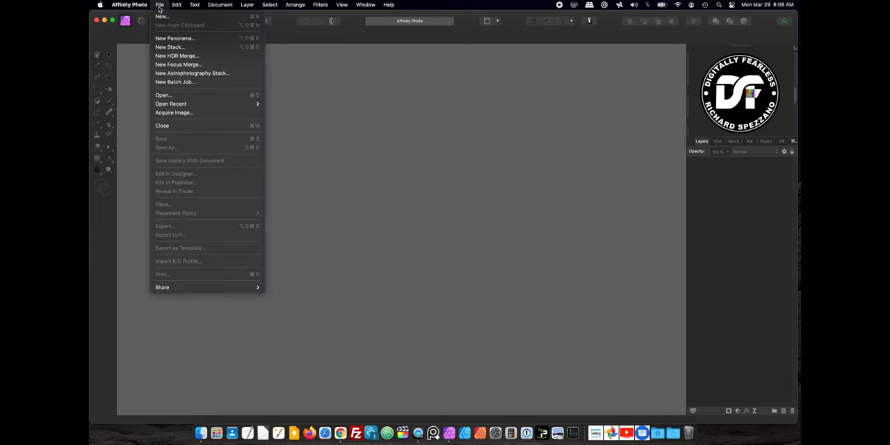
click(162, 17)
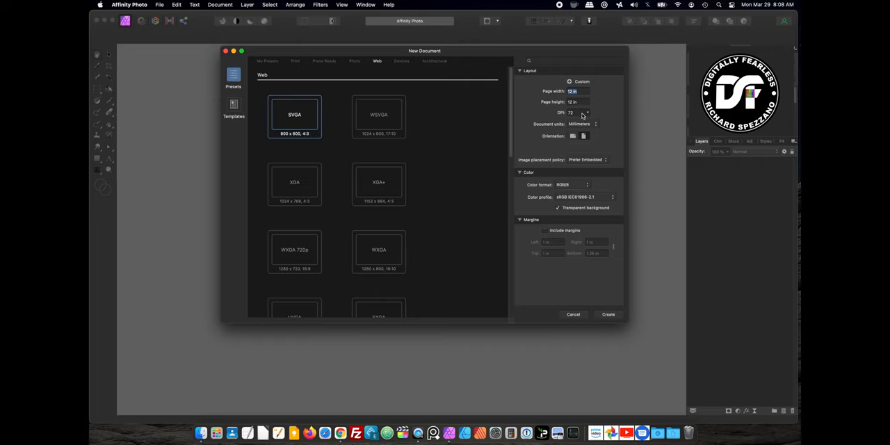
mouse_move(572, 102)
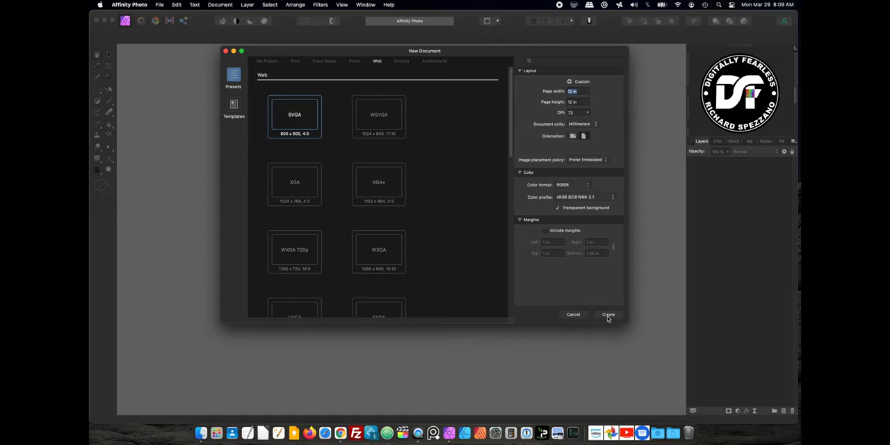
click(608, 315)
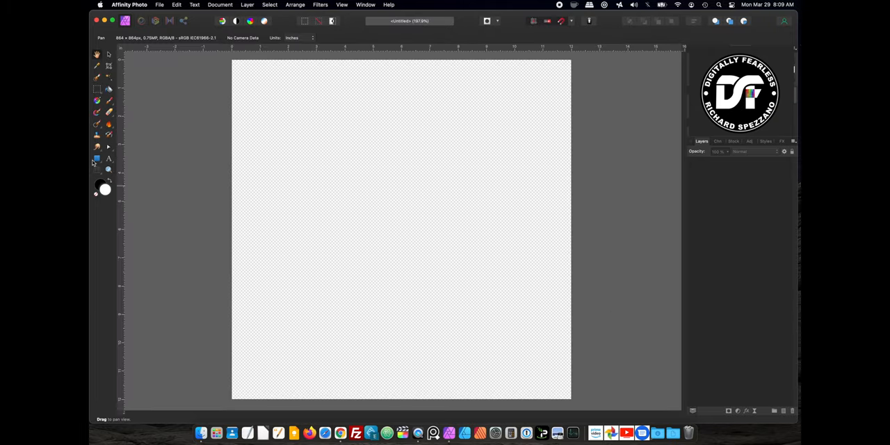
Step: With the Ellipse Tool, draw a large black-filled circle centred on the canvas
click(97, 158)
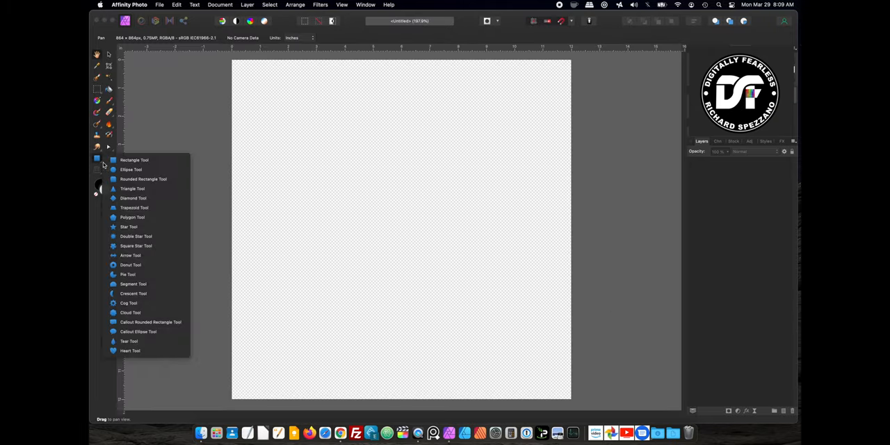
click(131, 170)
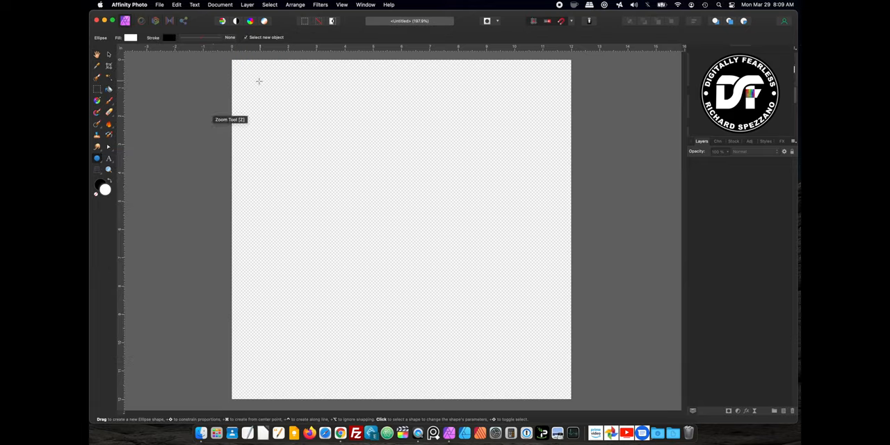
mouse_move(270, 95)
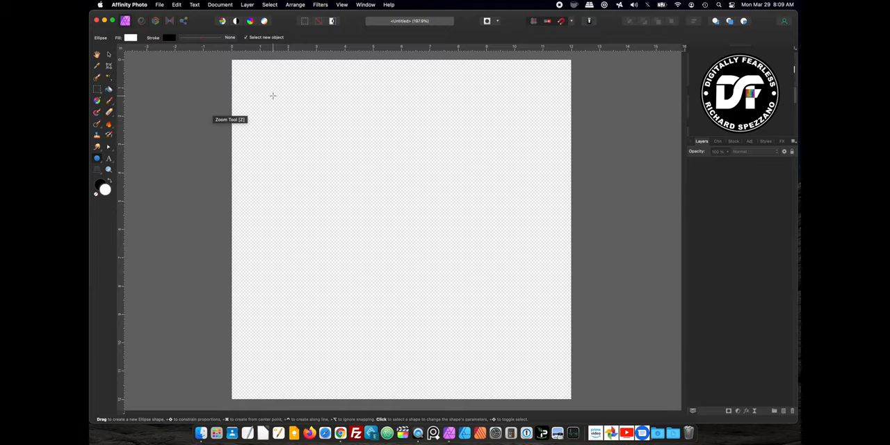
drag(273, 95, 410, 235)
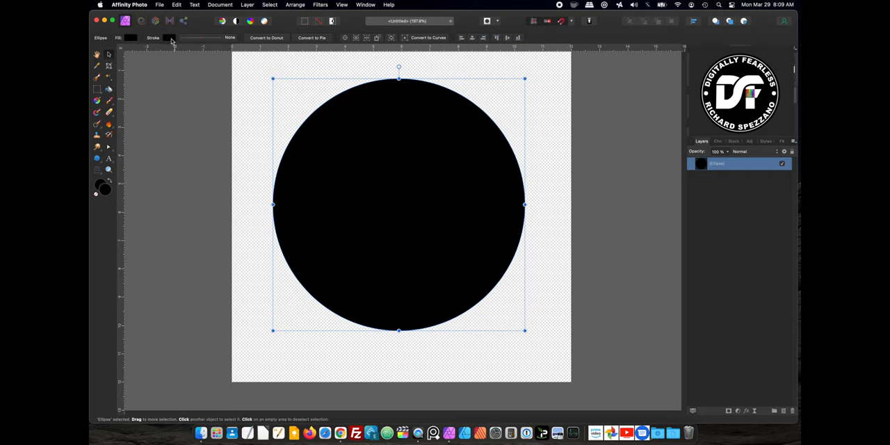
click(129, 38)
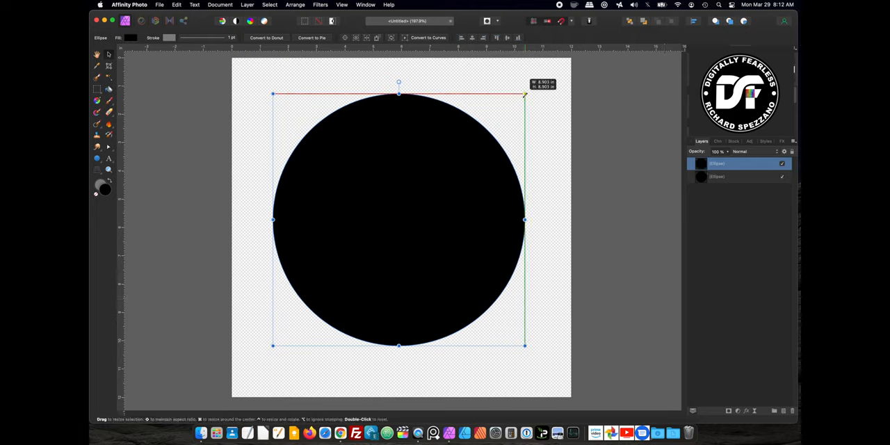
Step: Shrink each duplicated grey-stroked circle inward to build concentric groove rings
drag(525, 94, 522, 96)
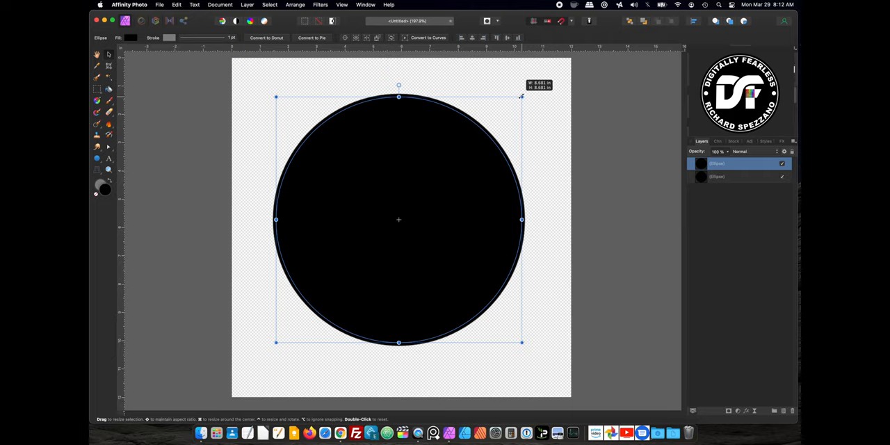
drag(523, 96, 520, 99)
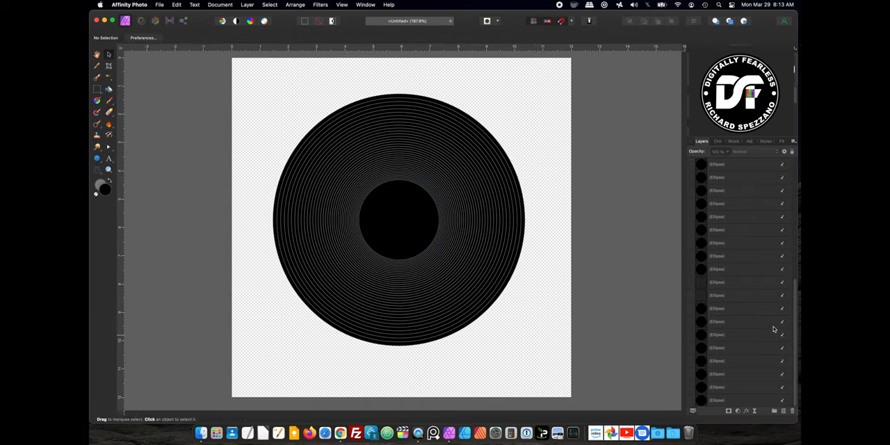
mouse_move(704, 407)
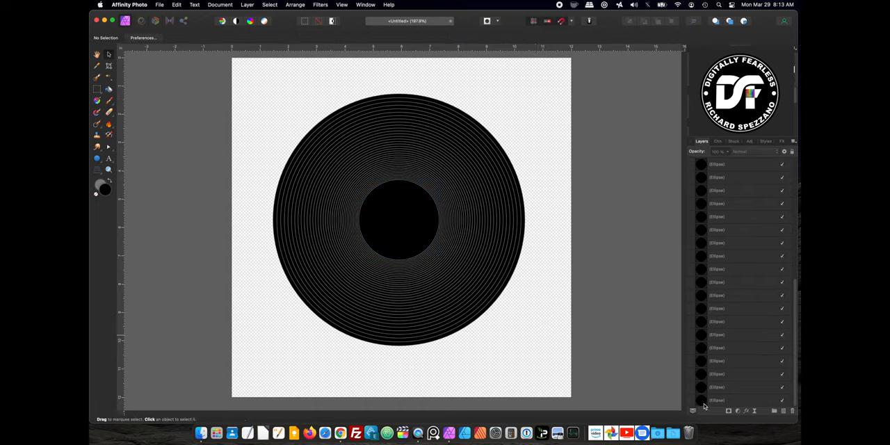
Step: Select the groove ellipse layers and group them as 'Grooves' above the base circle
click(737, 400)
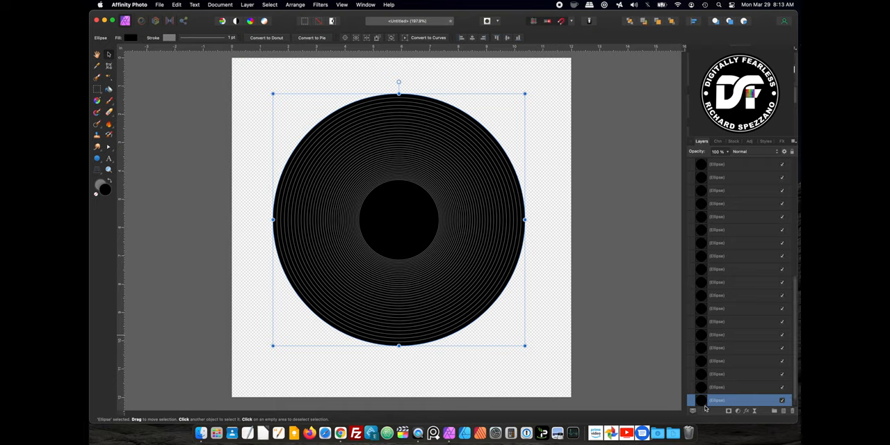
click(737, 387)
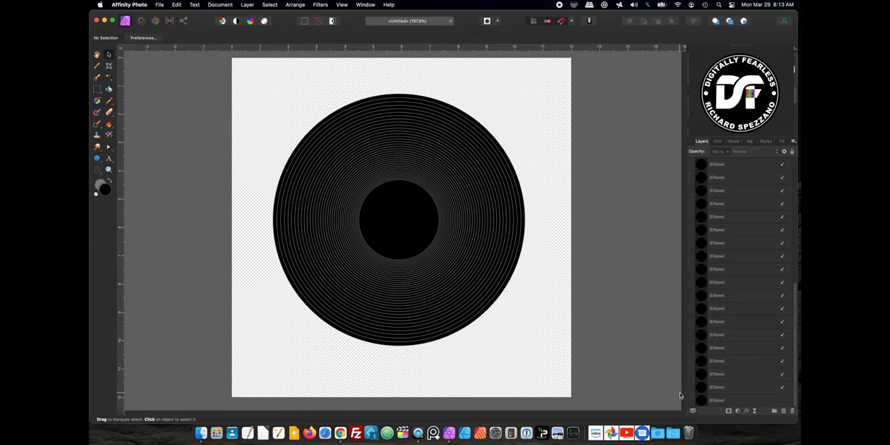
click(399, 220)
text(Grooves)
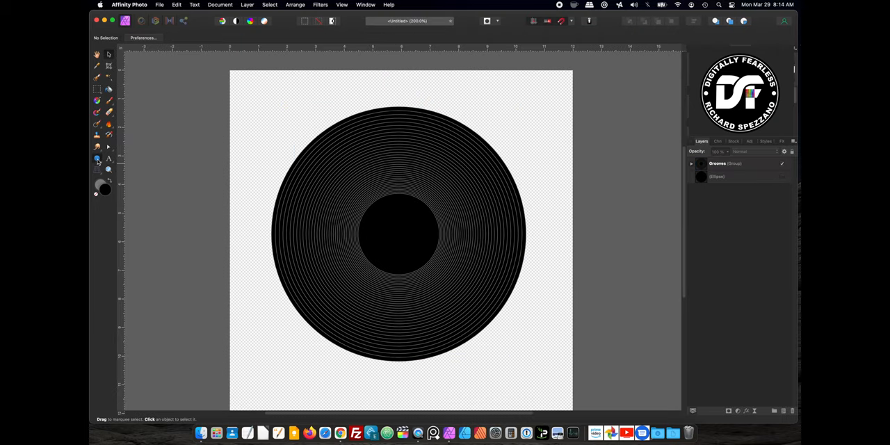
Step: With the Rectangle Tool, draw a tall rectangle spanning the disc's middle
click(97, 159)
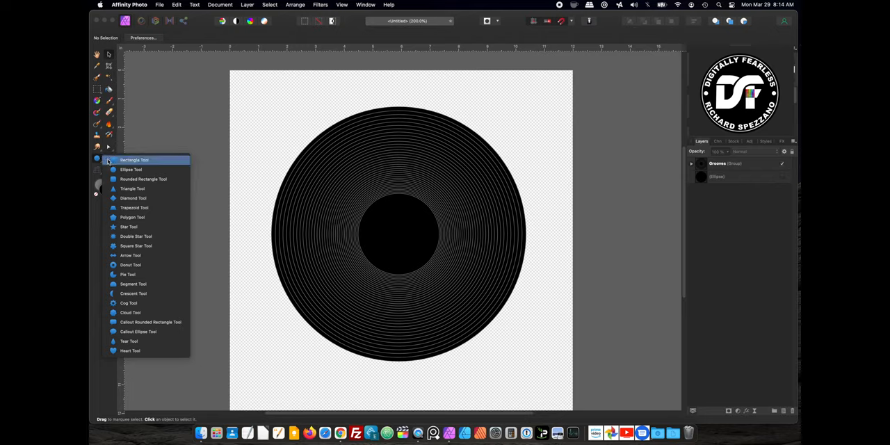
click(134, 160)
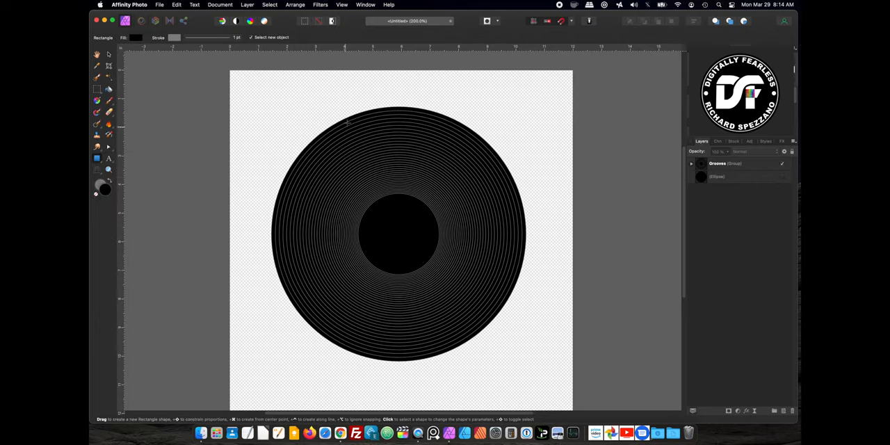
drag(377, 101, 378, 163)
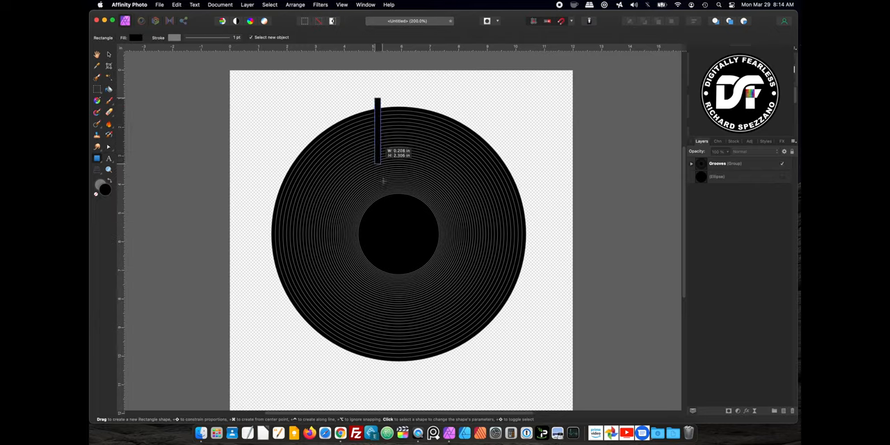
drag(377, 101, 431, 379)
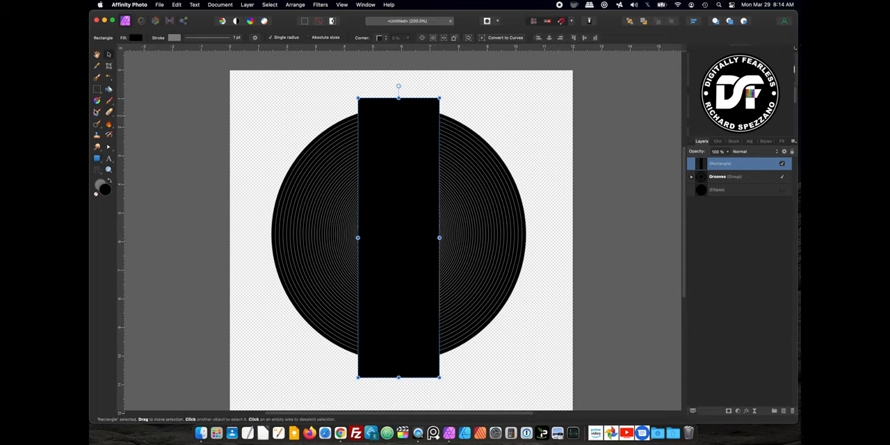
mouse_move(98, 102)
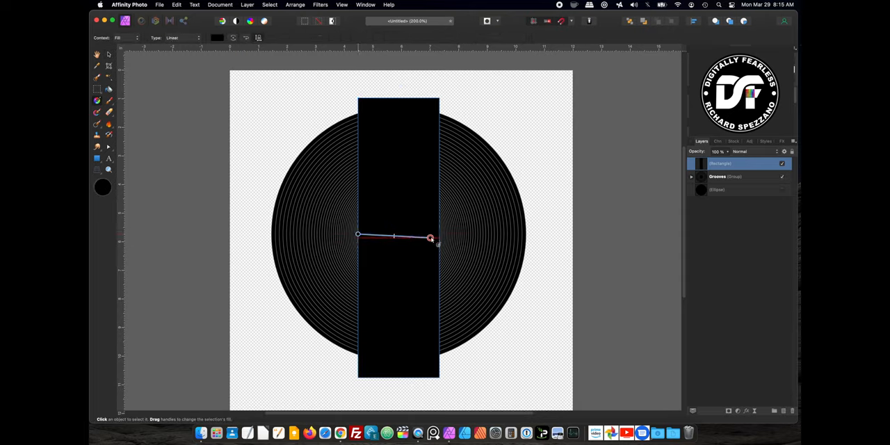
Step: Fill it with a linear gradient and add a white middle stop for black-white-black
click(216, 37)
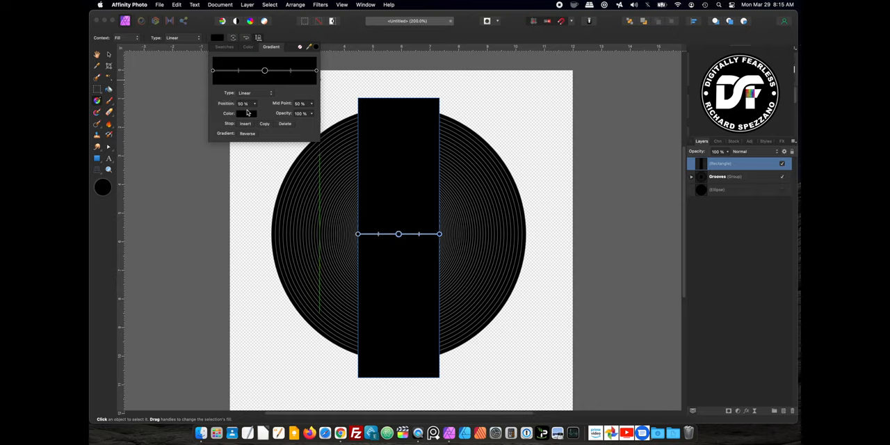
click(247, 113)
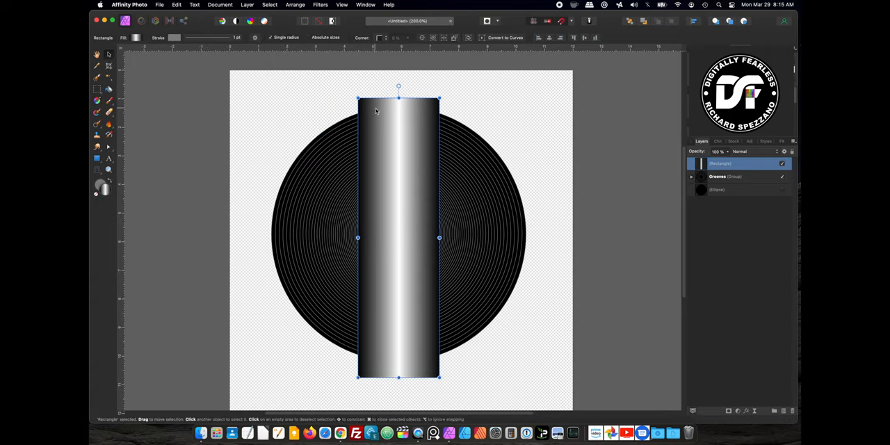
Step: Set the gradient rectangle's blend mode to Overlay
click(744, 151)
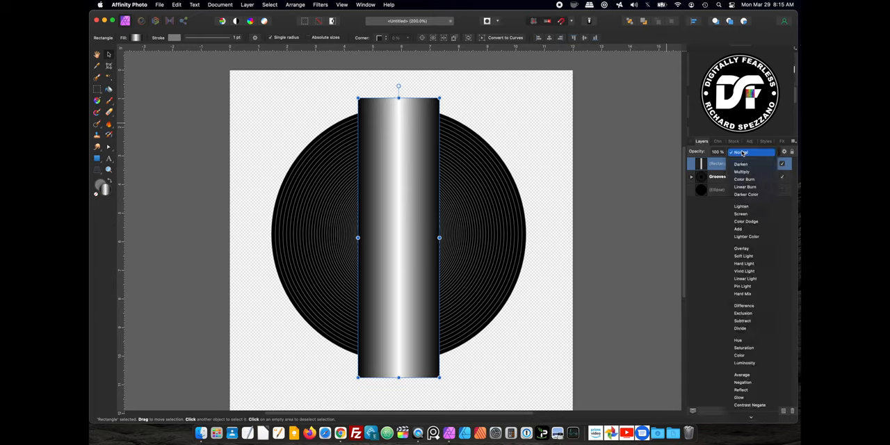
click(742, 248)
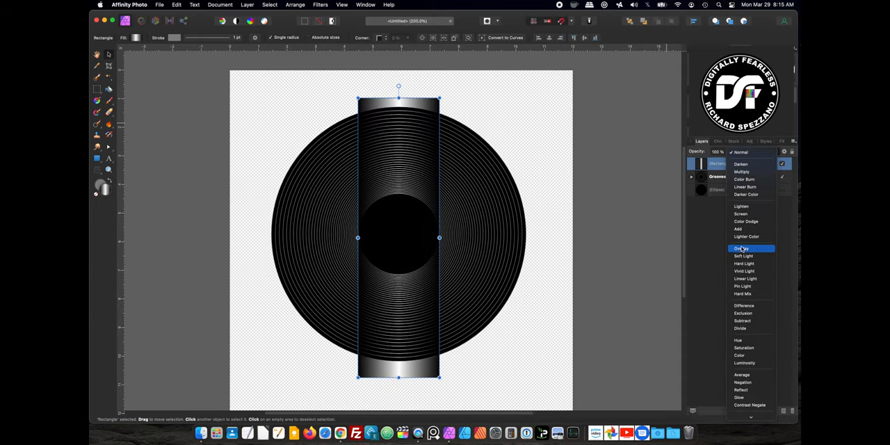
click(741, 249)
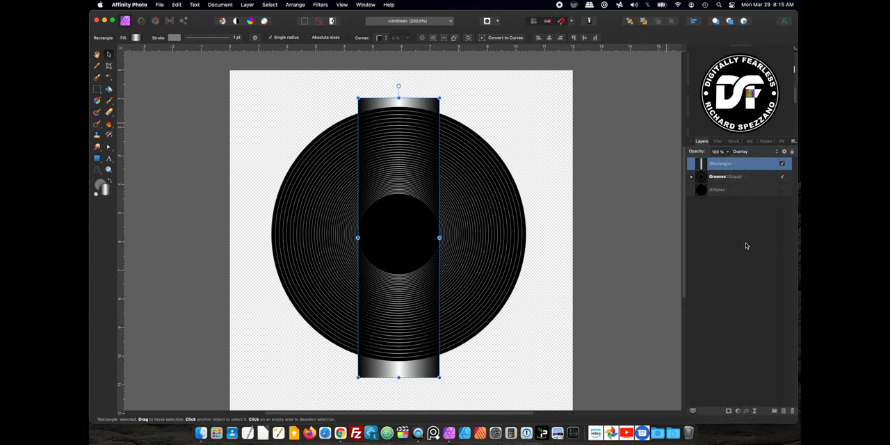
mouse_move(101, 174)
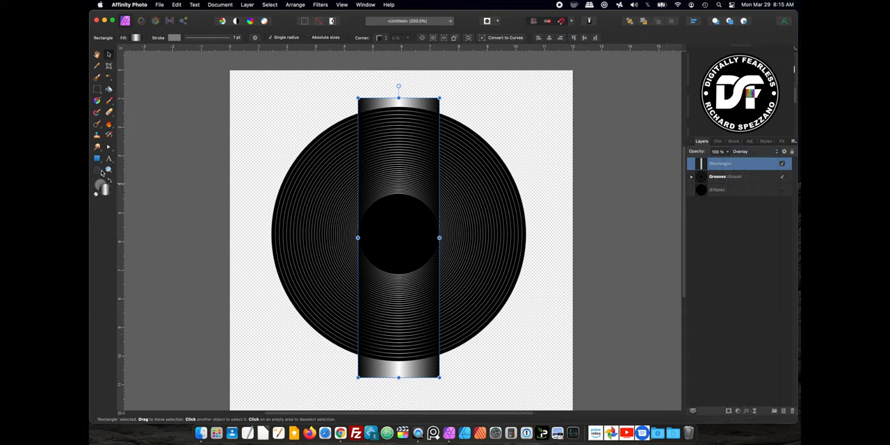
mouse_move(377, 111)
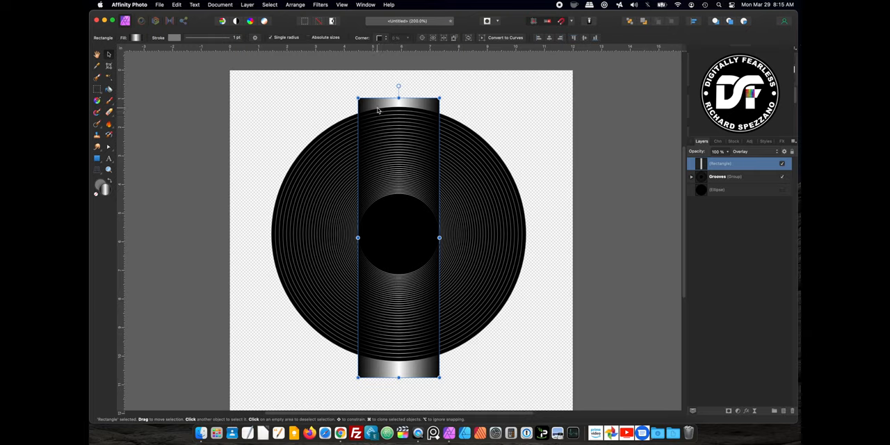
mouse_move(506, 38)
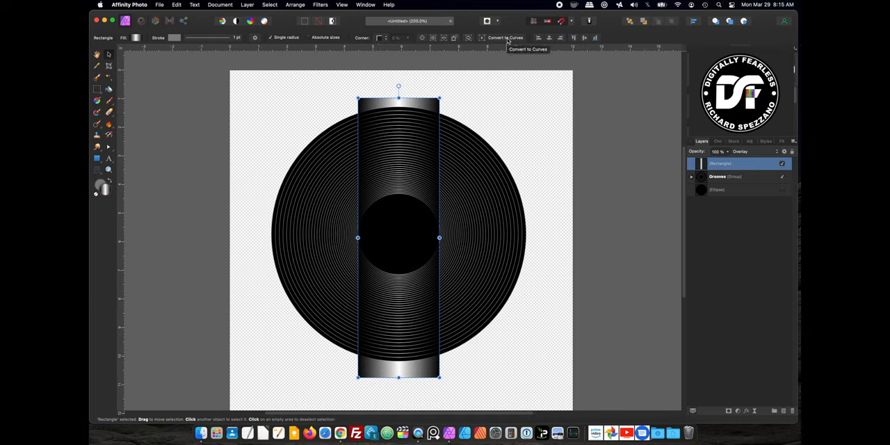
Step: Convert the strip to curves and bend its long sides inward into a pinched shape
click(505, 38)
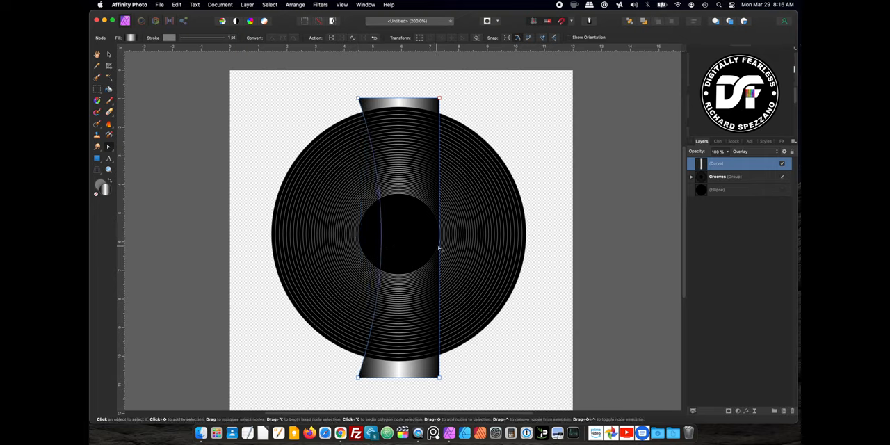
drag(439, 247, 409, 245)
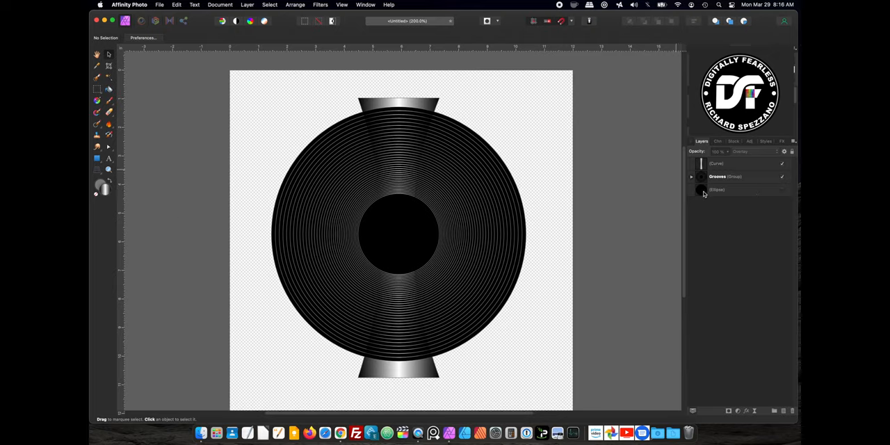
Step: Use the base Ellipse layer as a mask on the Curve so the strip stays inside the record
click(716, 189)
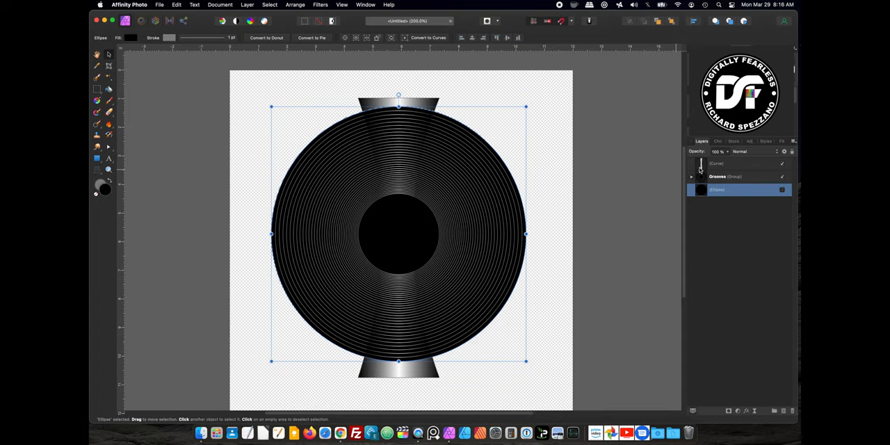
click(737, 163)
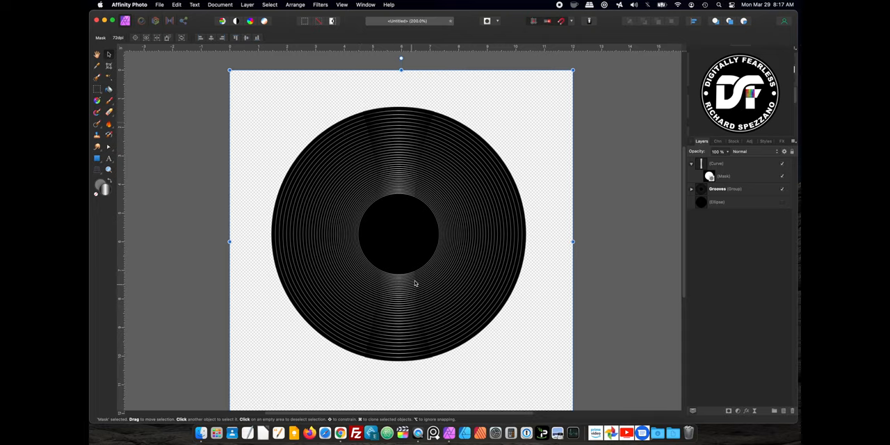
mouse_move(445, 160)
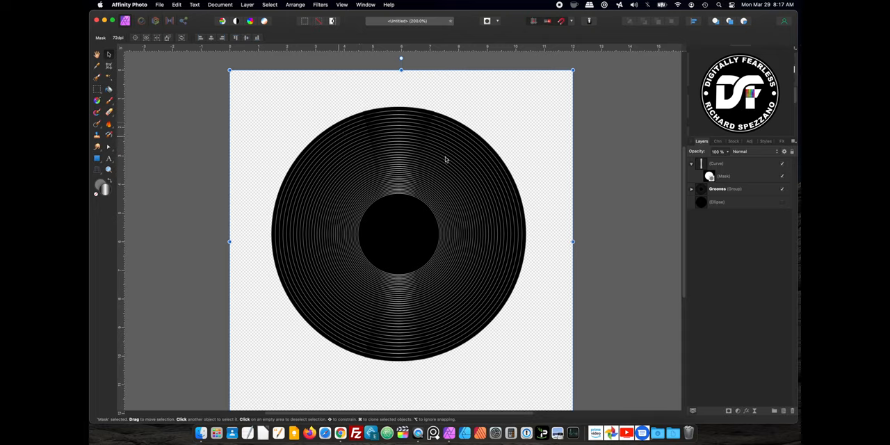
mouse_move(641, 210)
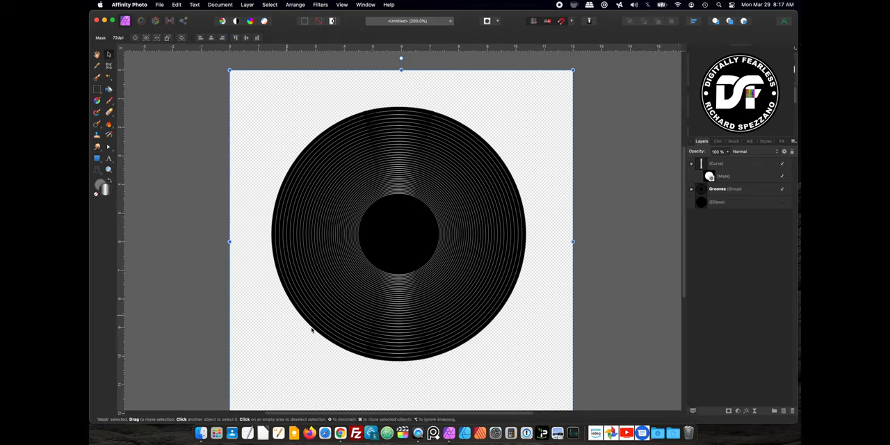
mouse_move(424, 145)
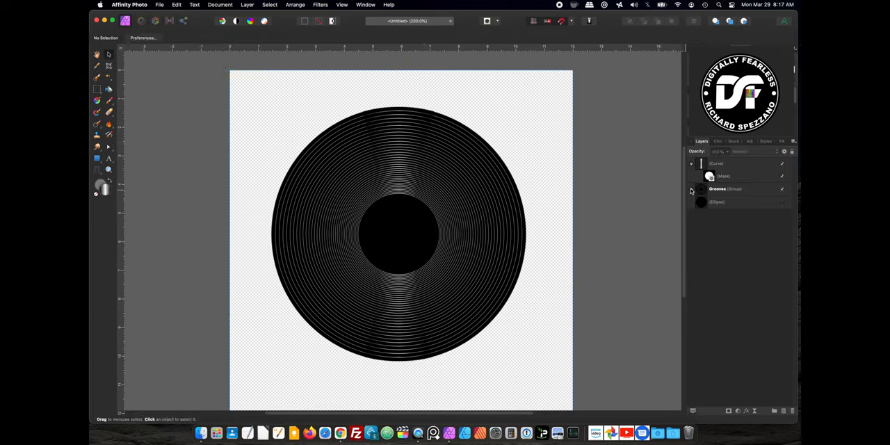
Step: Duplicate the inner groove circle to the top as 'Label' and name the strip 'Reflection'
click(692, 189)
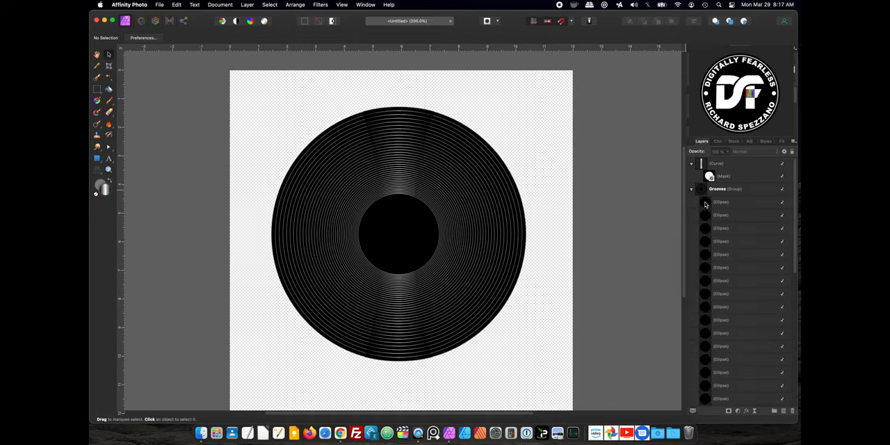
click(719, 202)
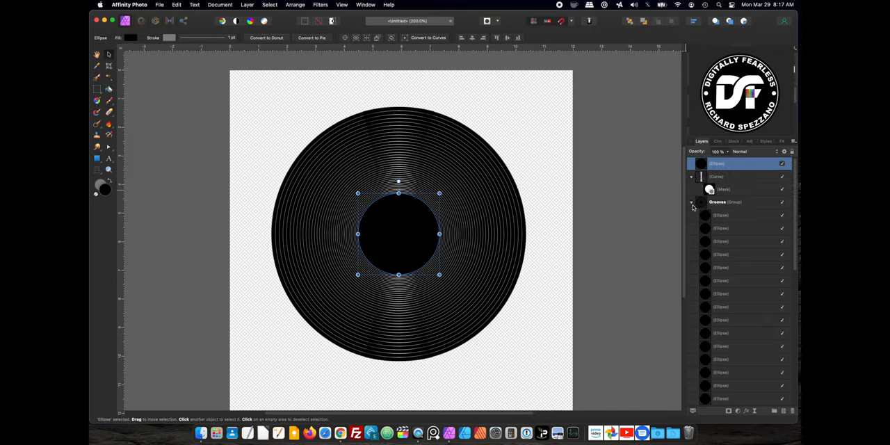
click(691, 202)
text(Label)
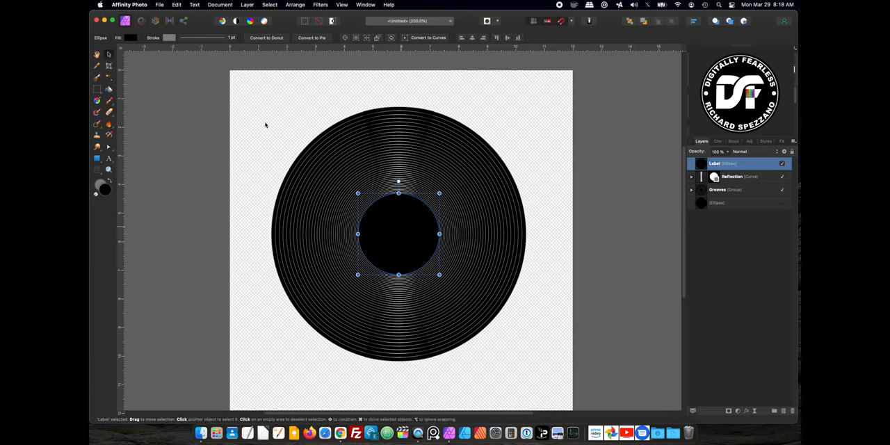
Step: Fill the Label circle red, remove its stroke and duplicate the layer
click(119, 38)
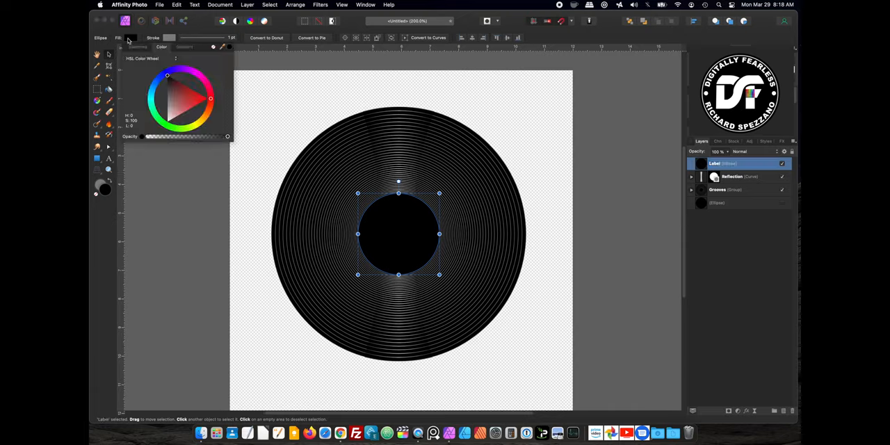
click(198, 94)
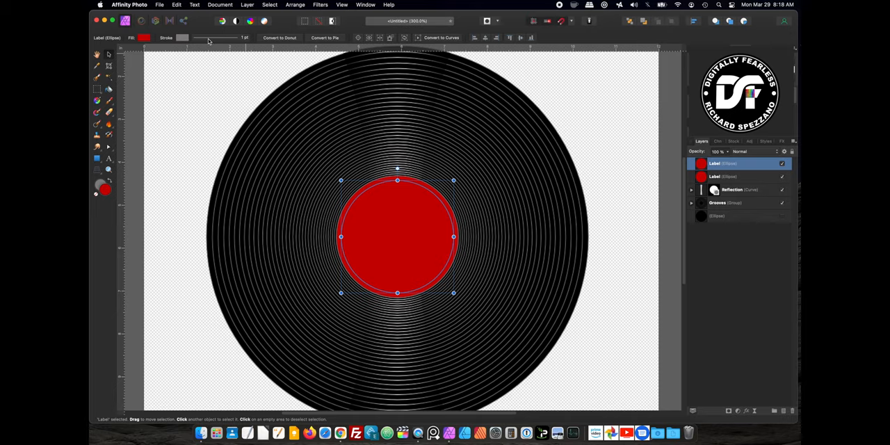
mouse_move(201, 40)
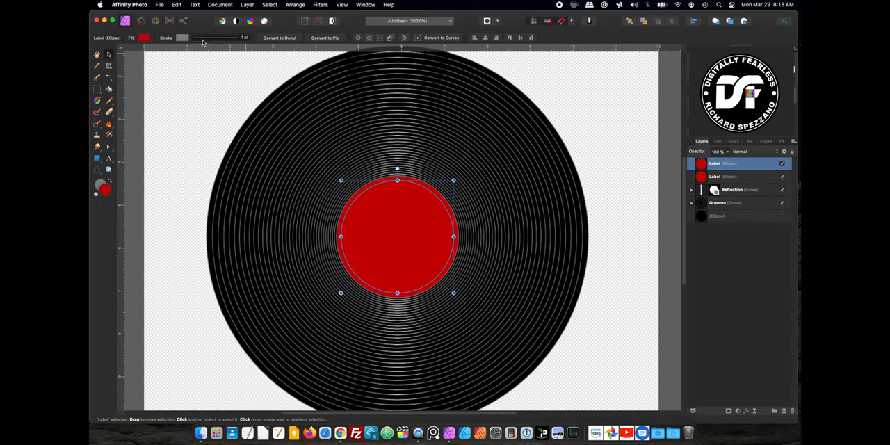
click(183, 38)
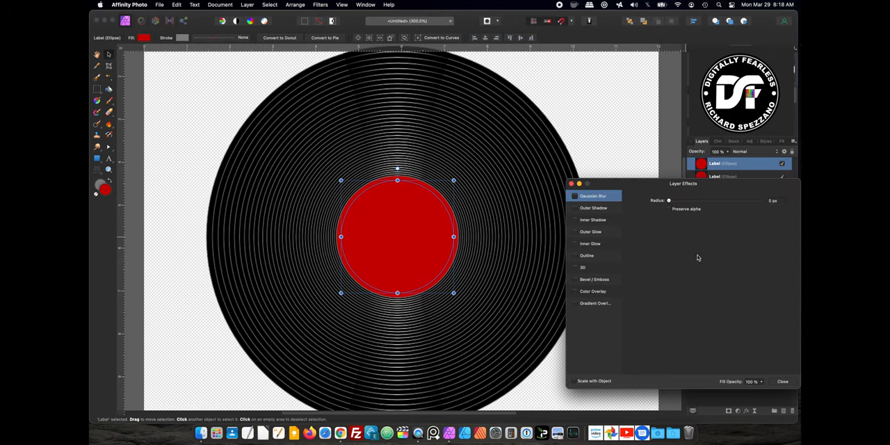
mouse_move(579, 262)
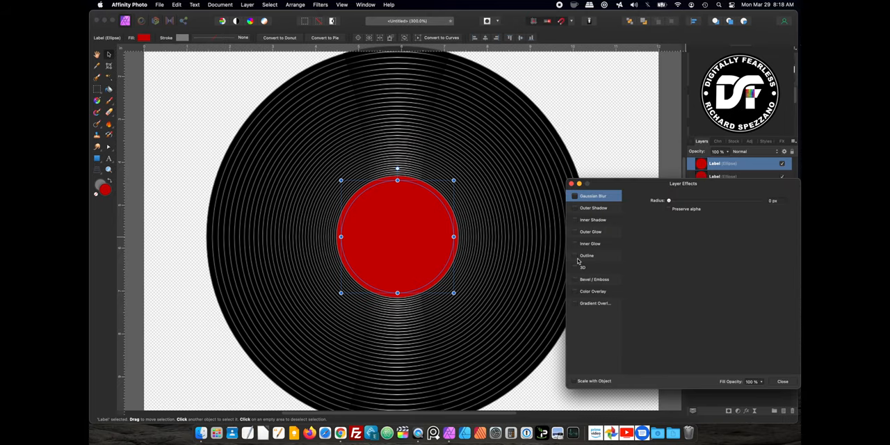
Step: Enable an Outline effect on the label with a contour-gradient fill about 2.6 px wide
click(586, 256)
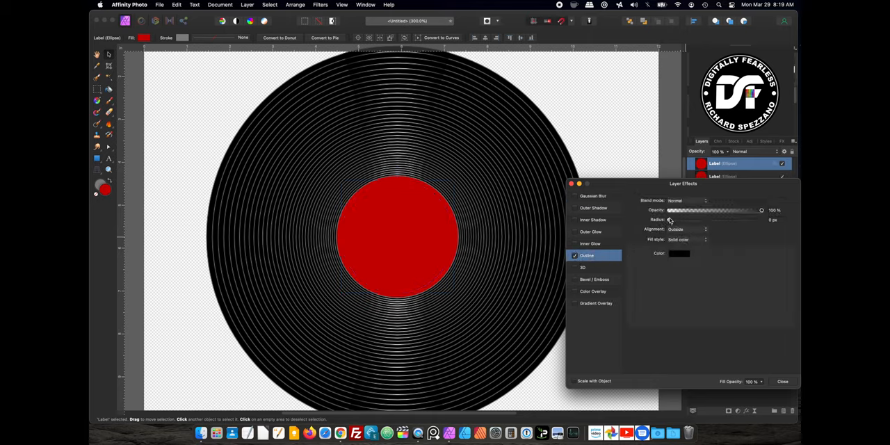
drag(669, 220, 687, 220)
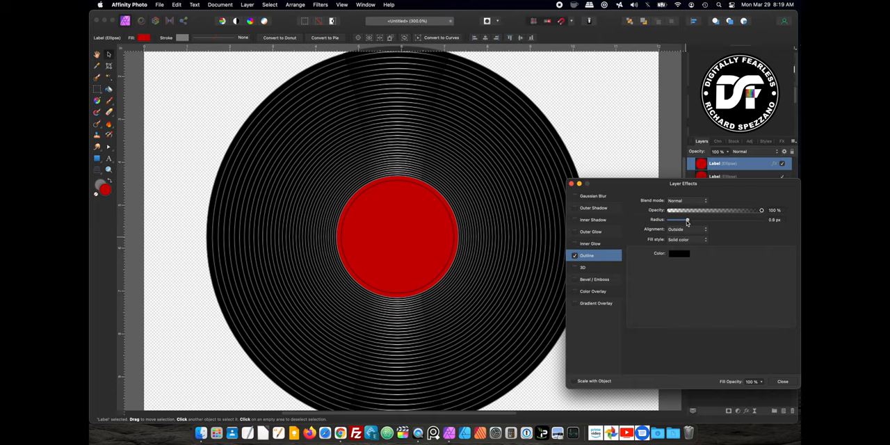
drag(686, 219, 689, 219)
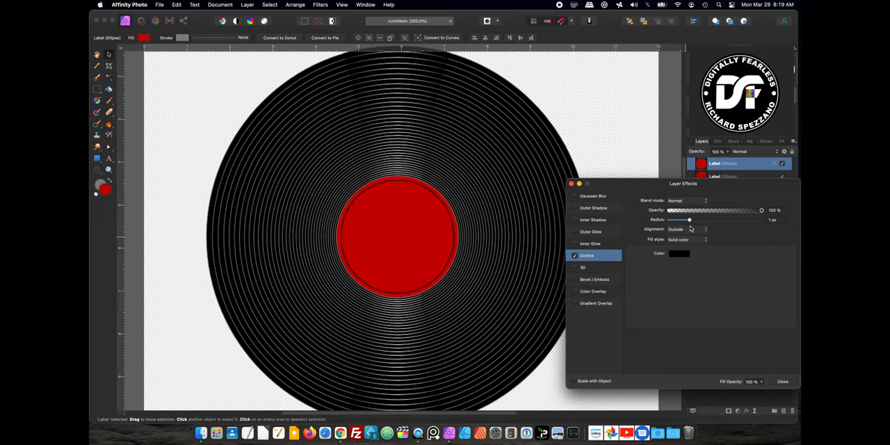
click(686, 239)
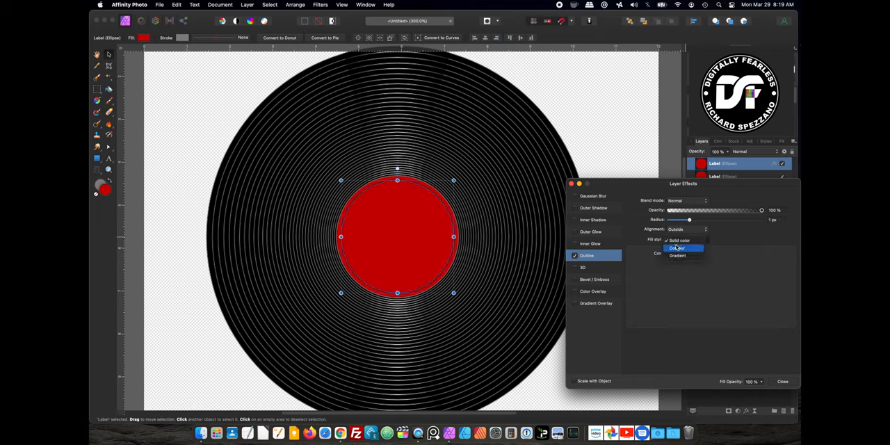
click(677, 249)
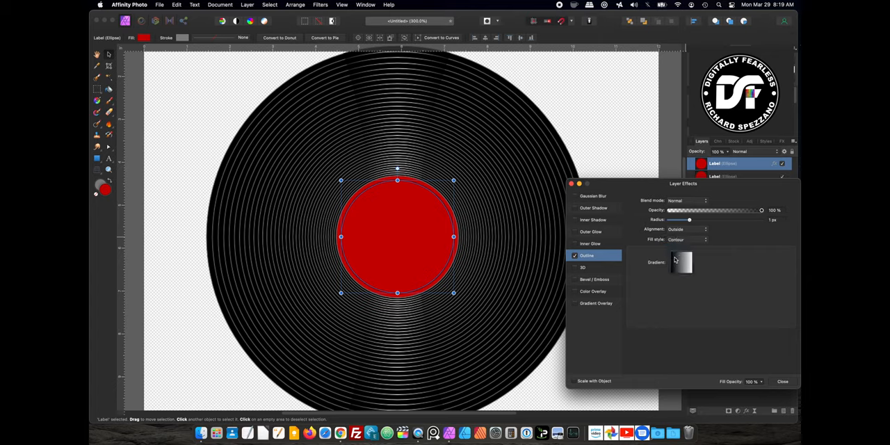
mouse_move(680, 263)
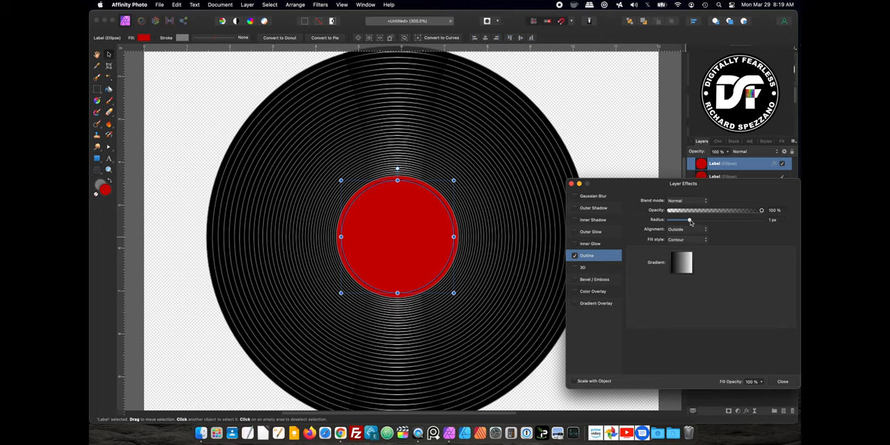
drag(689, 220, 693, 219)
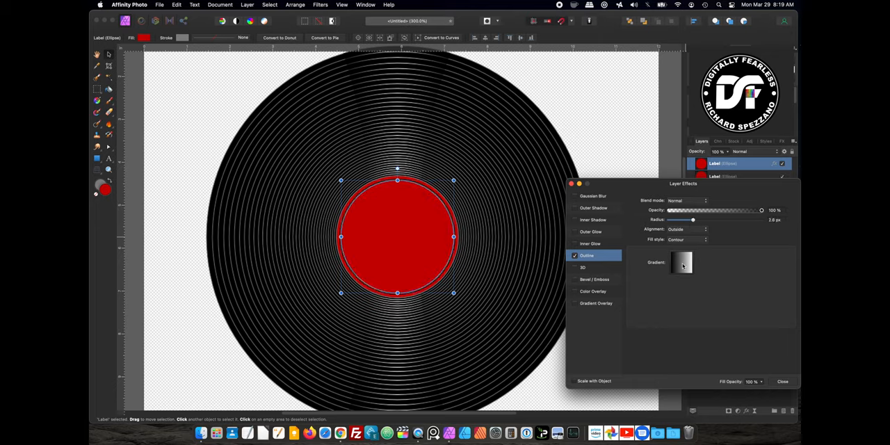
Step: Colour the outline gradient a vivid red and narrow it to a thin rim around 2.3 px
click(681, 263)
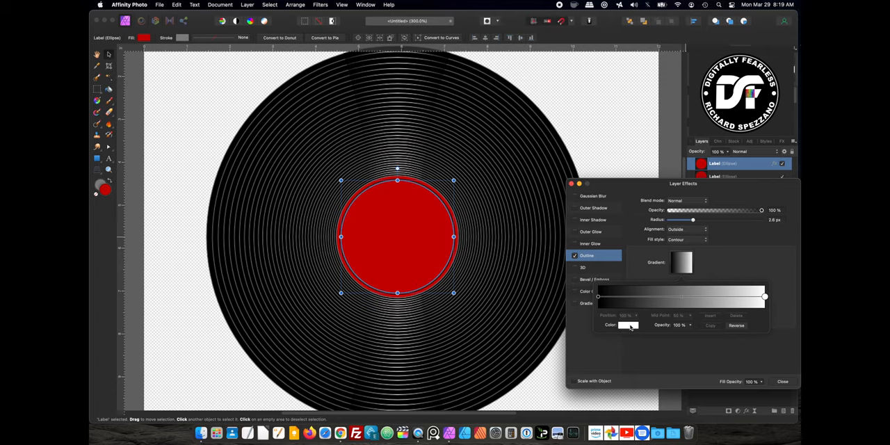
click(629, 325)
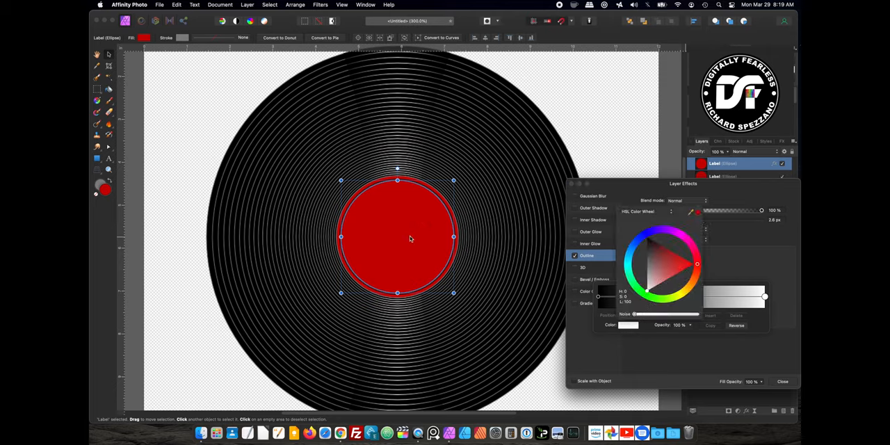
click(684, 261)
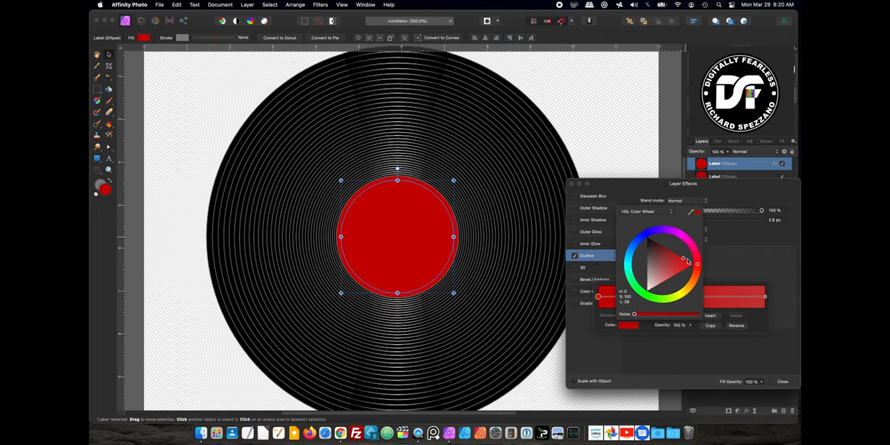
click(682, 261)
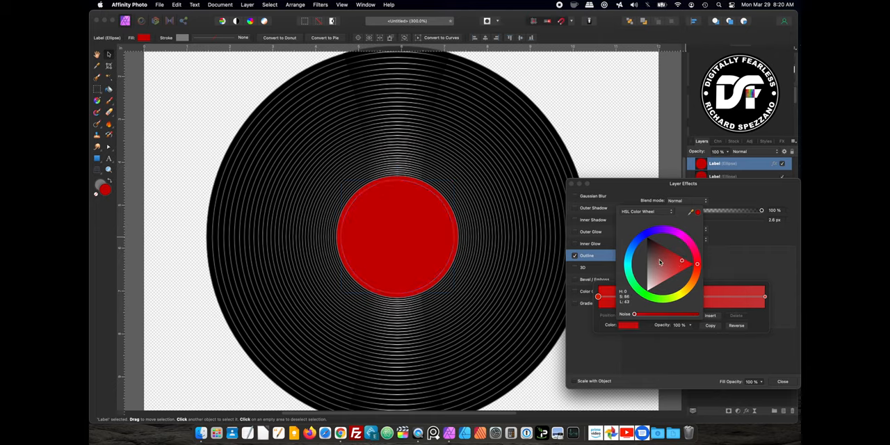
drag(661, 262, 659, 273)
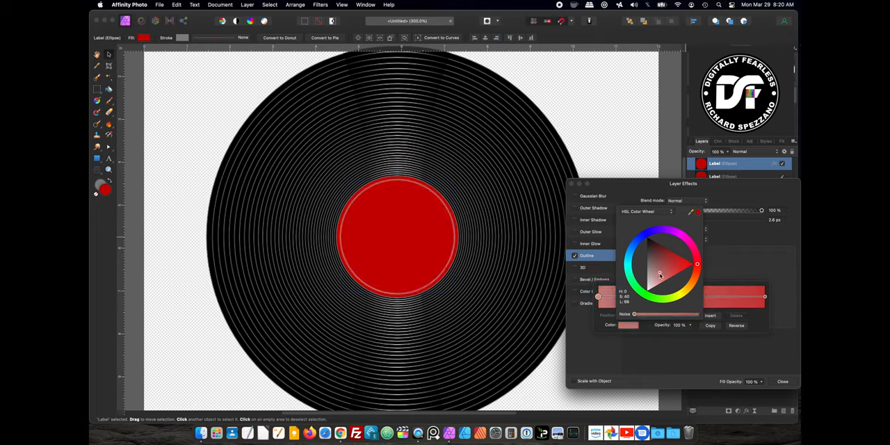
drag(660, 273, 682, 271)
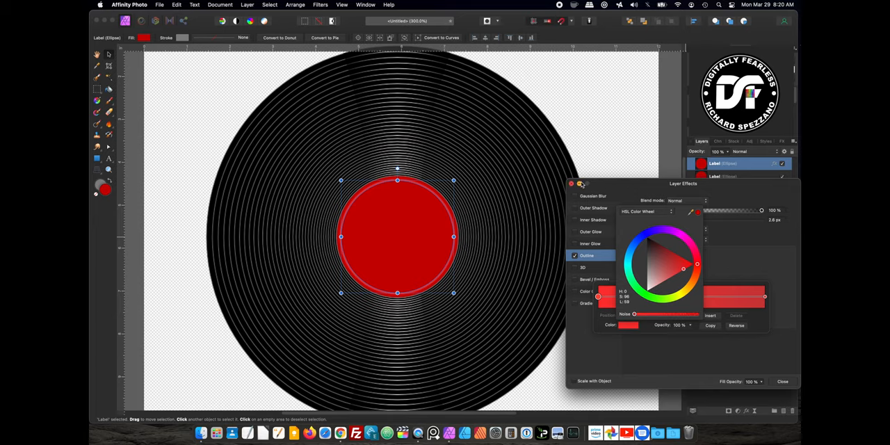
click(572, 184)
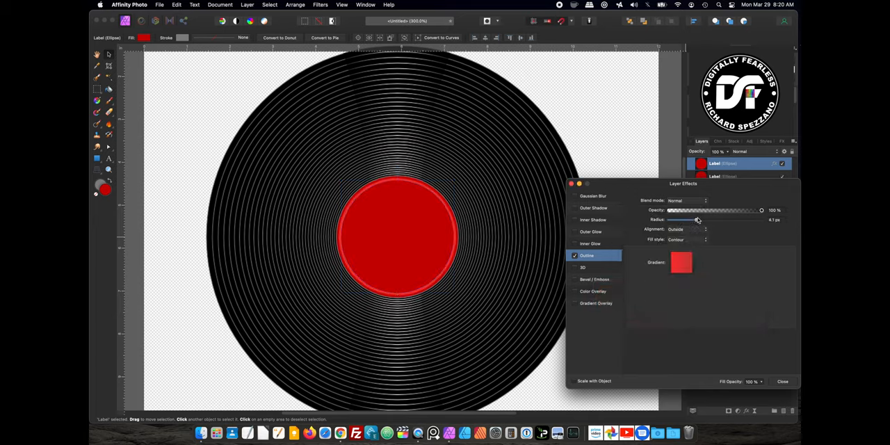
drag(698, 219, 692, 220)
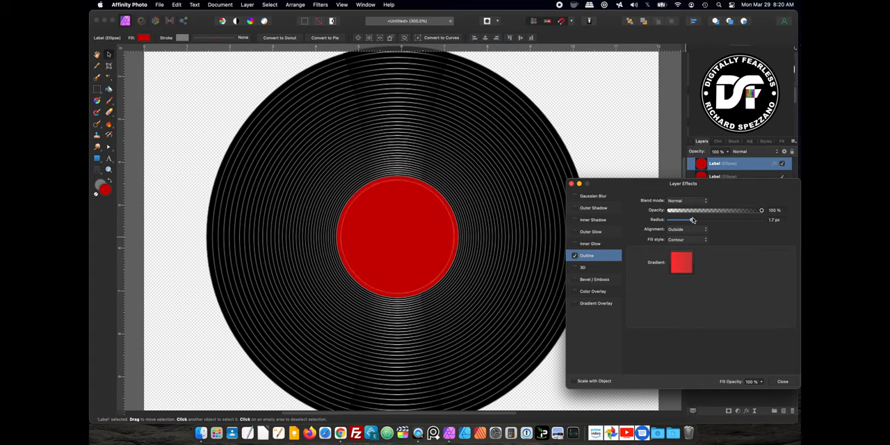
drag(693, 220, 692, 219)
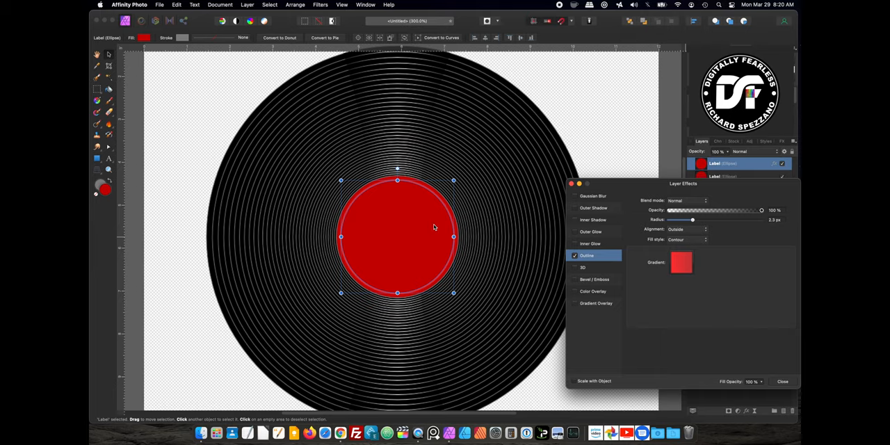
mouse_move(372, 186)
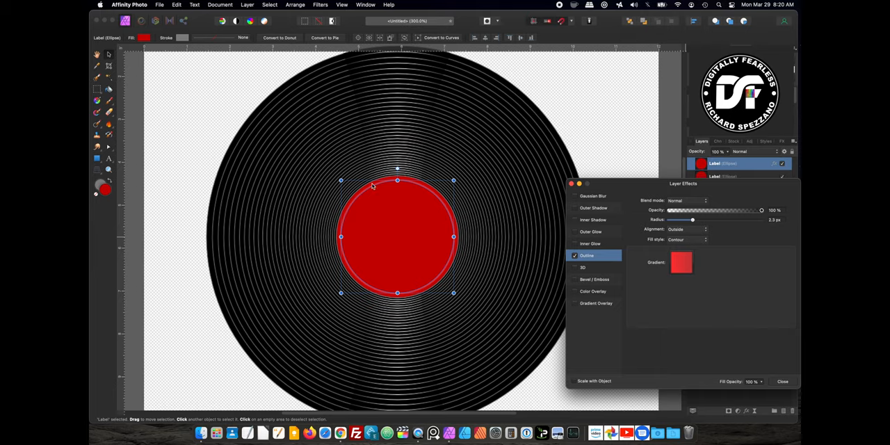
Step: Duplicate the Label ellipse, strip its outline fx and recolour it white for the spindle hole
click(783, 381)
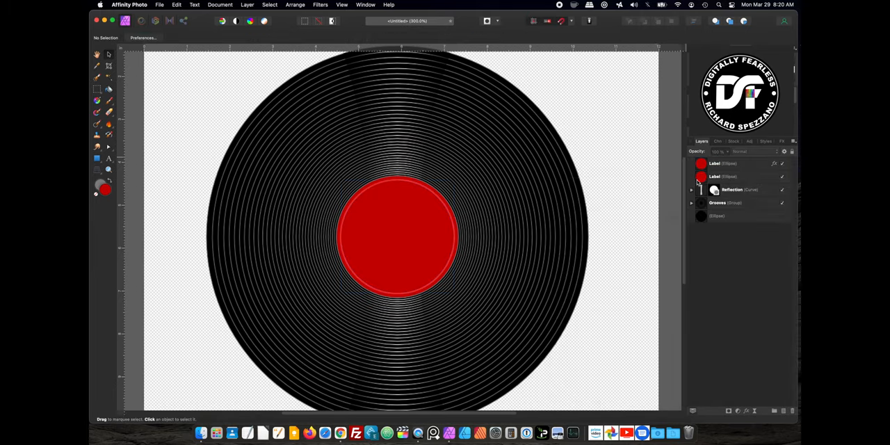
click(715, 163)
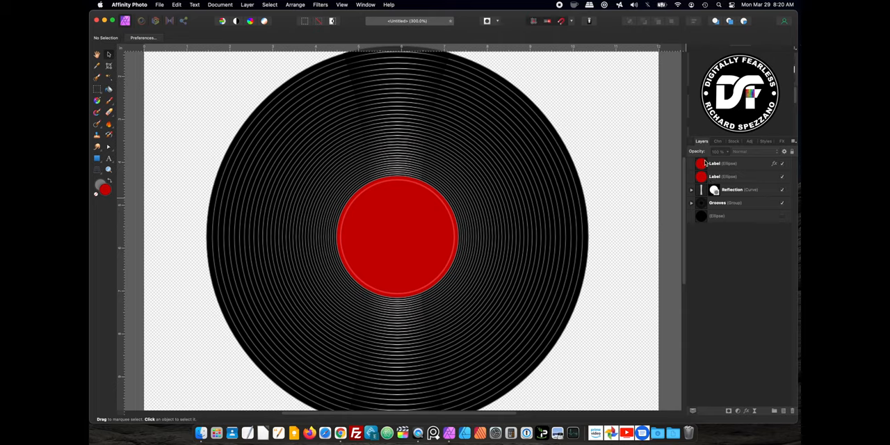
click(716, 163)
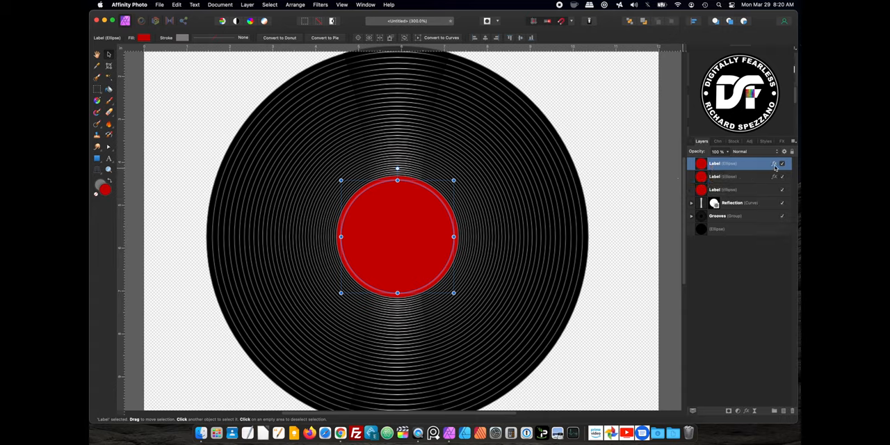
click(774, 164)
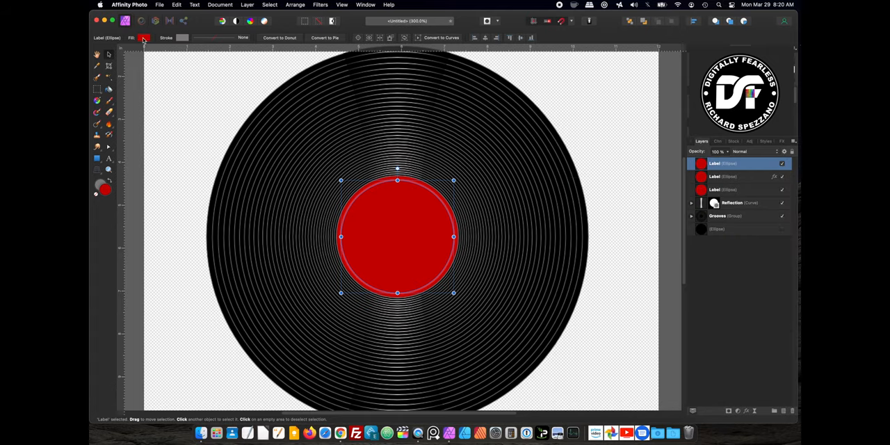
click(144, 37)
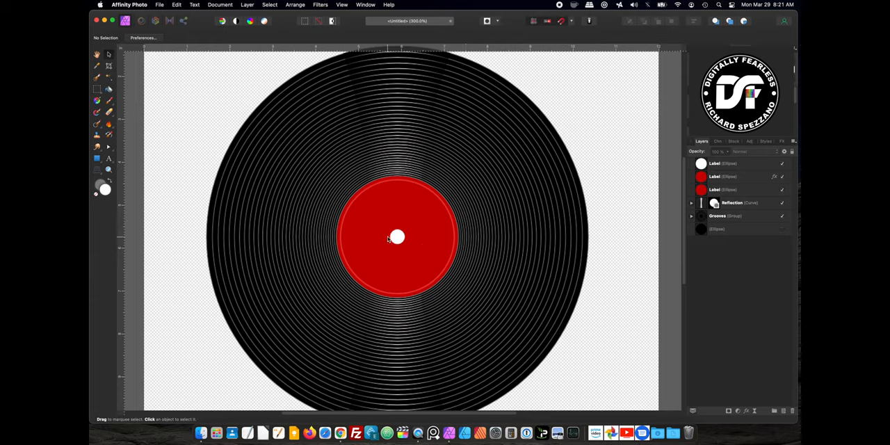
mouse_move(406, 242)
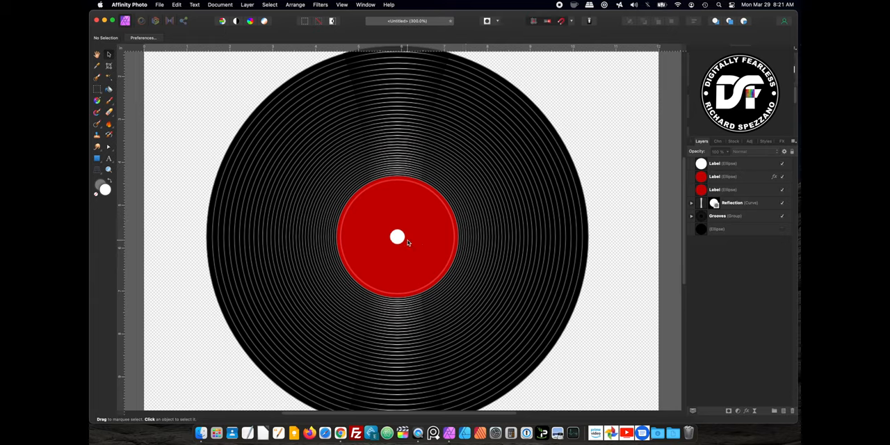
mouse_move(695, 172)
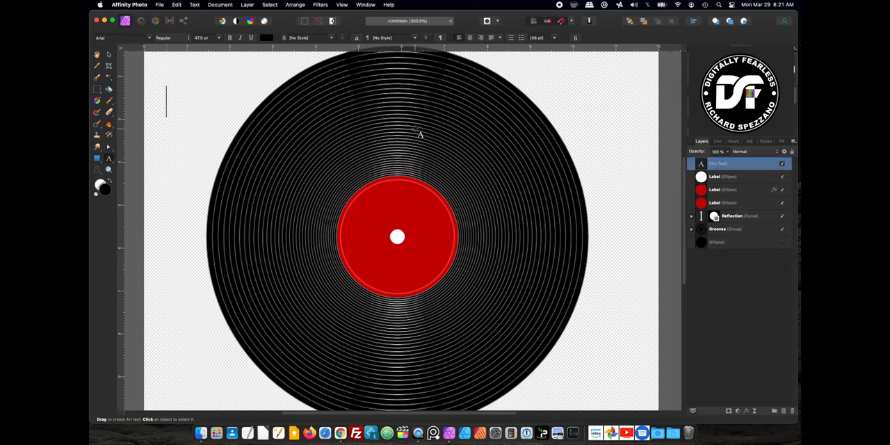
Step: Create bold black 'TOP' artistic text centred above the hole, then a copy below starting 'H' for HITS
text(TOP)
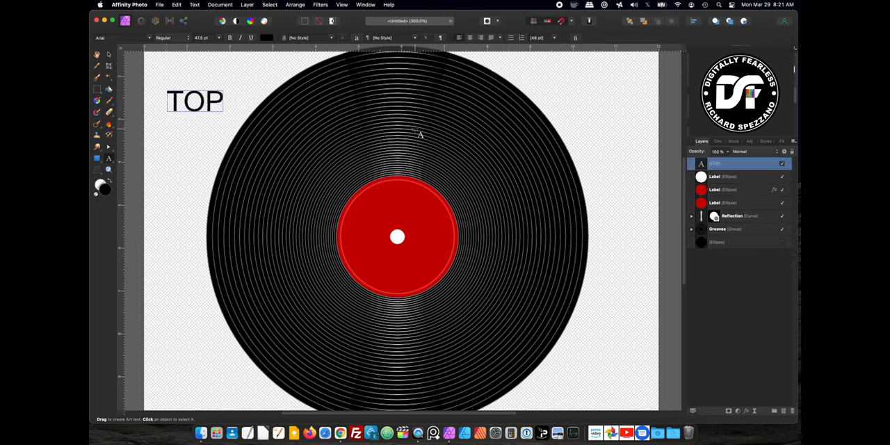
click(195, 101)
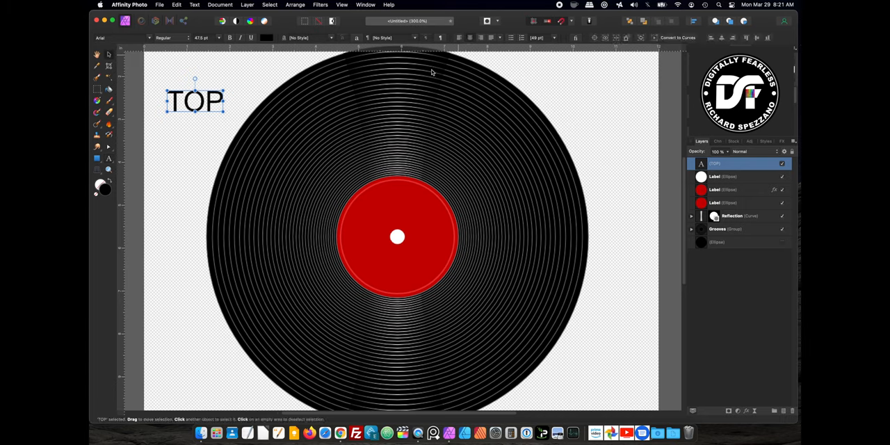
drag(196, 101, 219, 104)
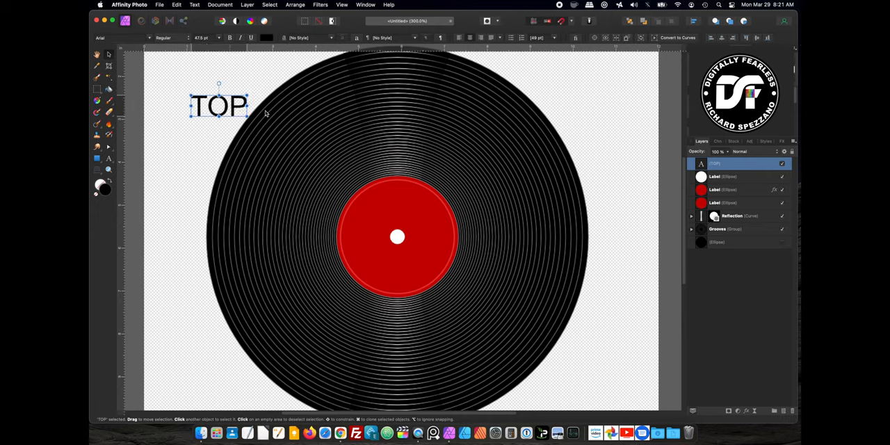
drag(219, 105, 400, 211)
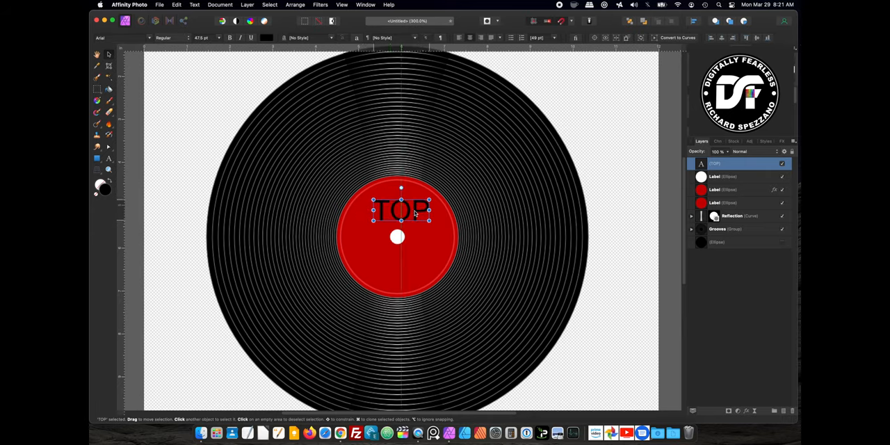
drag(401, 210, 398, 211)
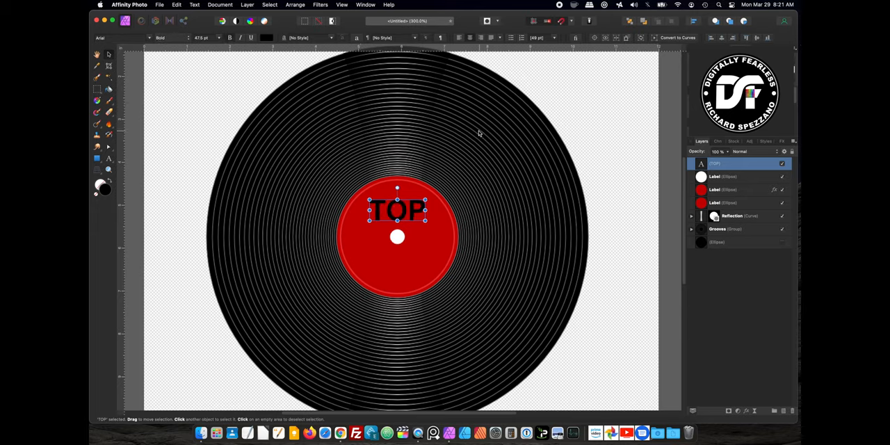
mouse_move(376, 231)
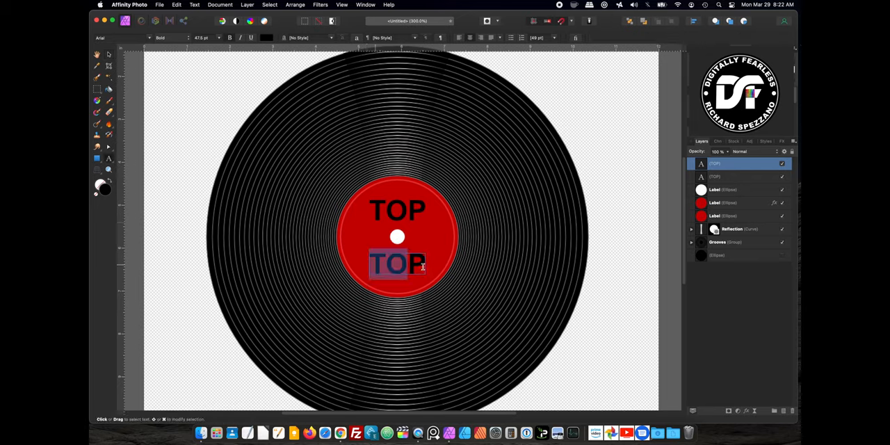
text(HITS)
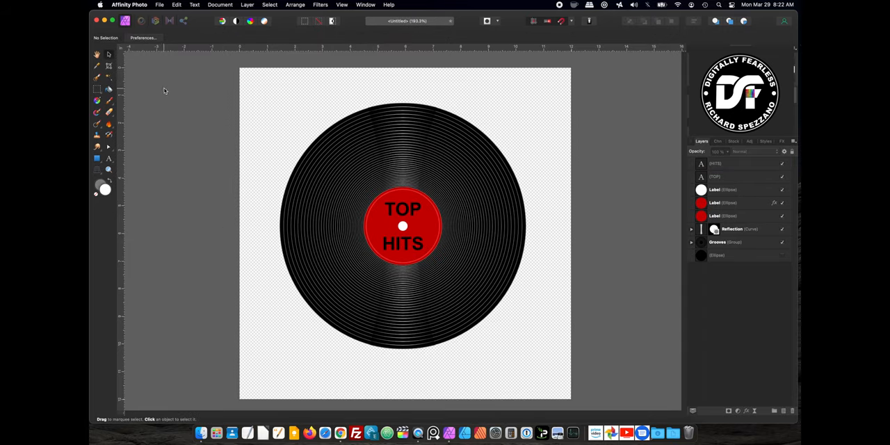
mouse_move(204, 212)
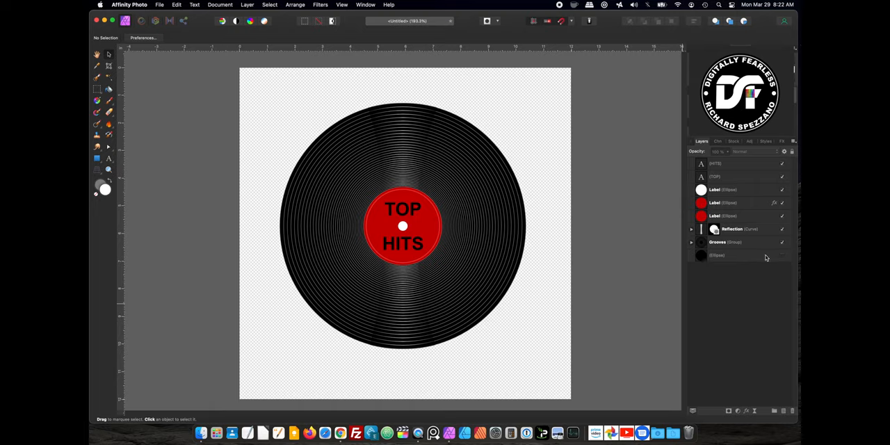
mouse_move(768, 258)
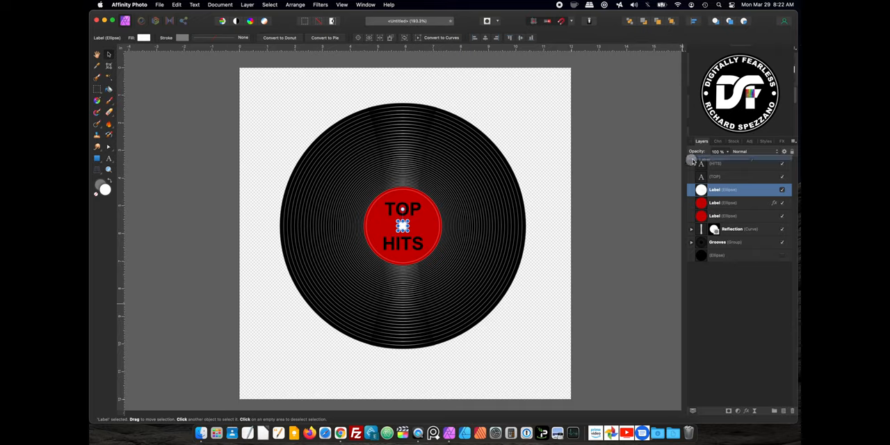
Step: Rename the white centre circle layer to 'Hole'
click(700, 190)
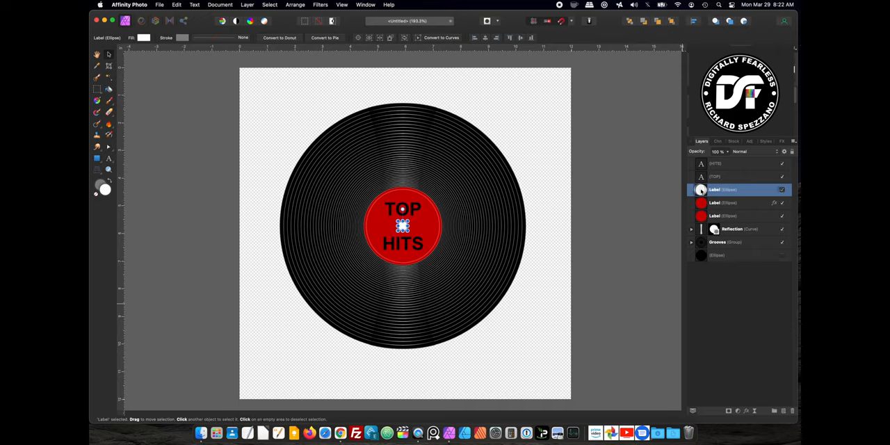
double_click(723, 189)
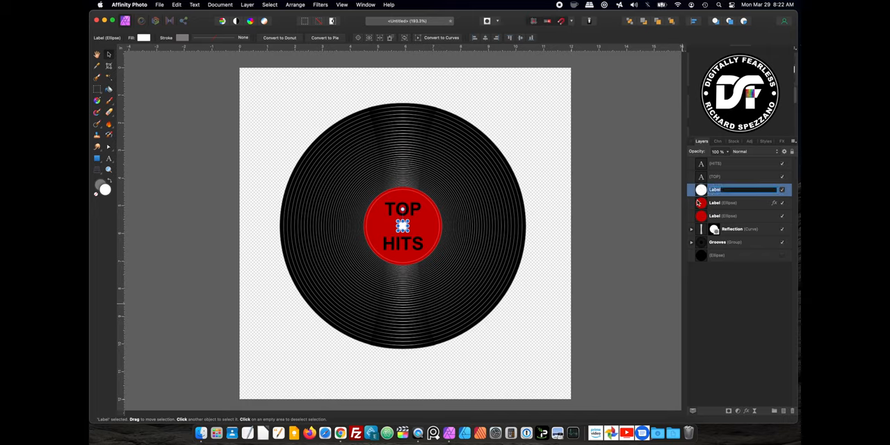
text(Hole)
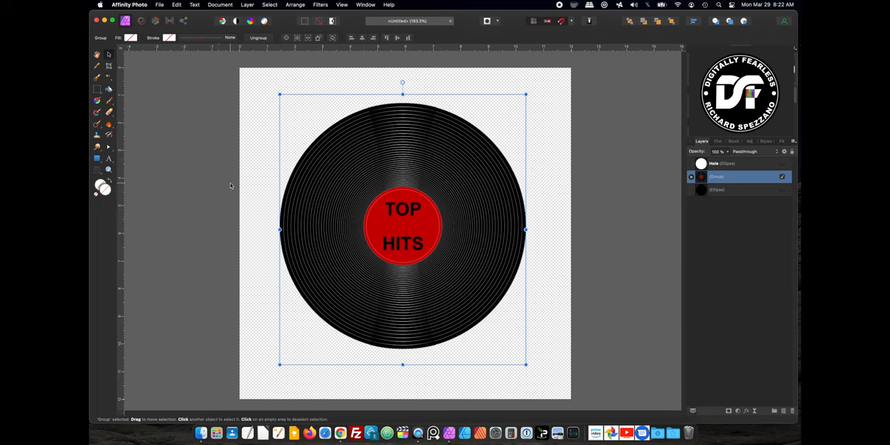
Step: Browse the Layer menu toward Merge Visible for a flattened record layer
click(246, 5)
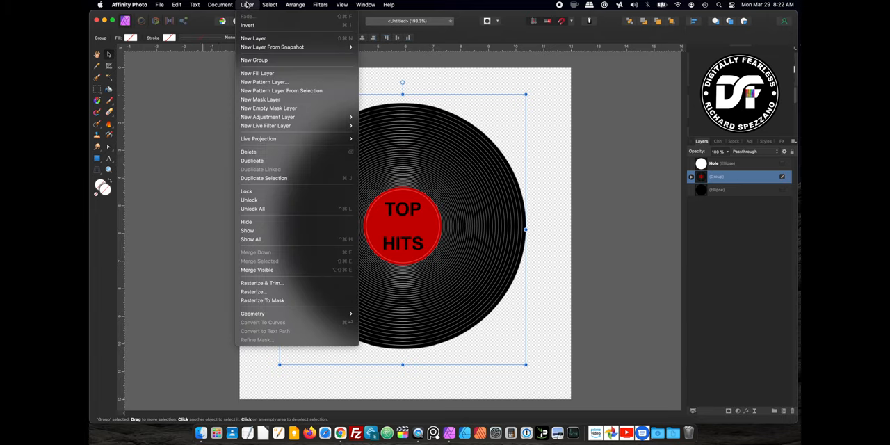
mouse_move(257, 270)
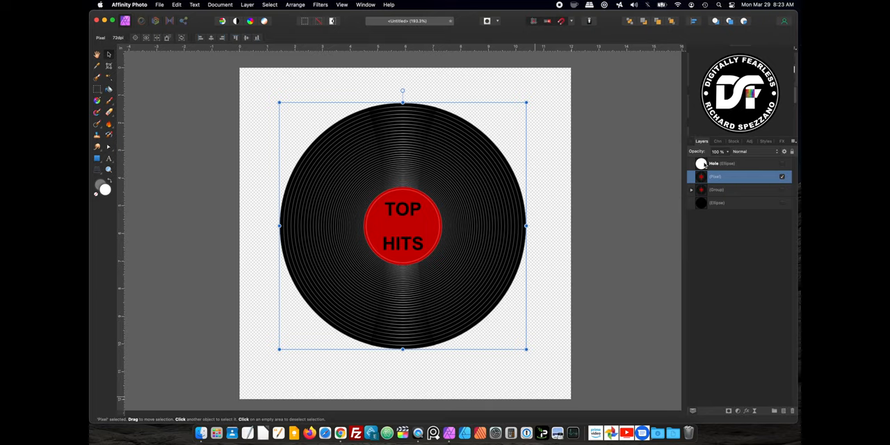
mouse_move(782, 167)
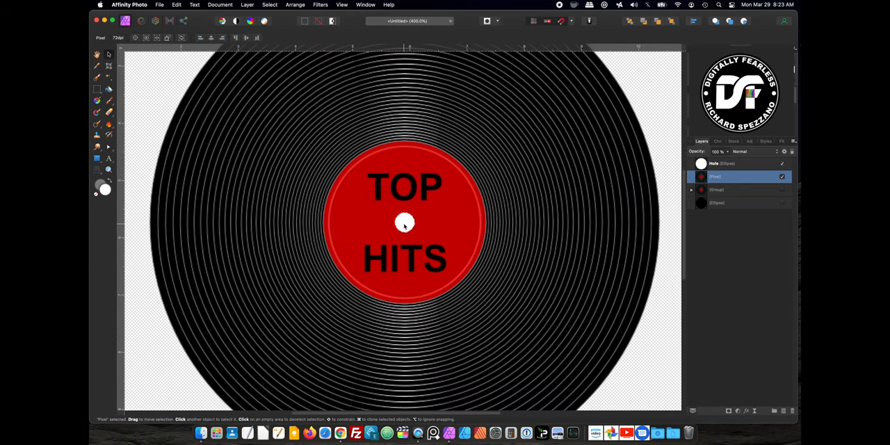
Step: Use the Hole circle to cut the centre out of the flattened Pixel record layer
click(405, 222)
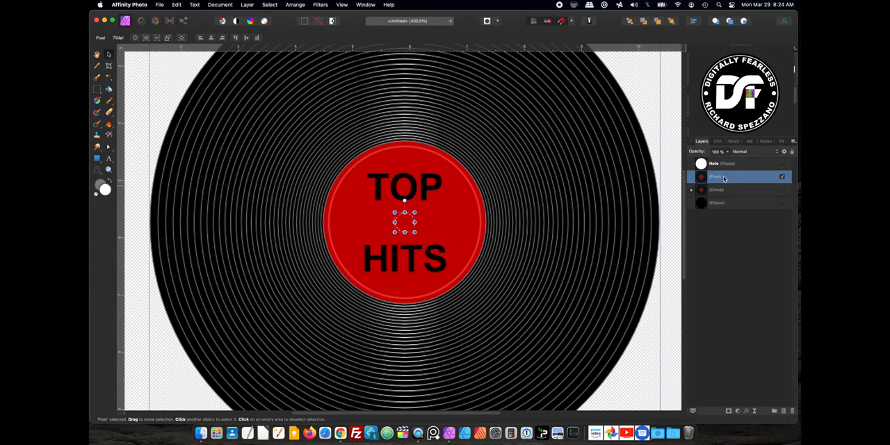
mouse_move(732, 178)
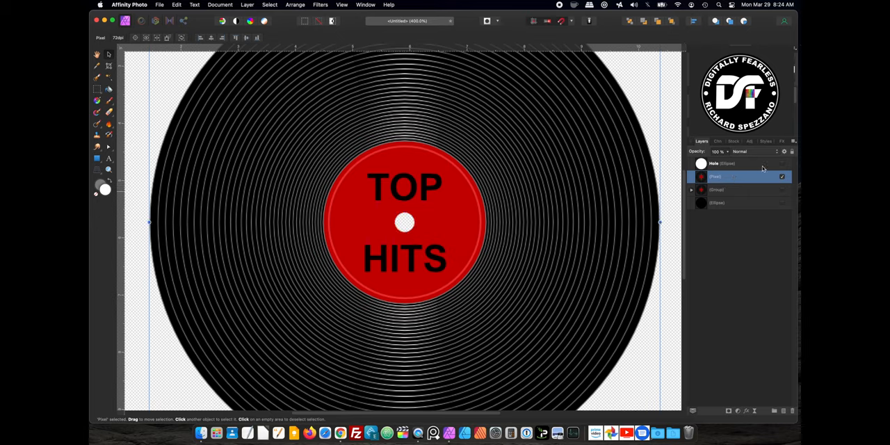
click(717, 164)
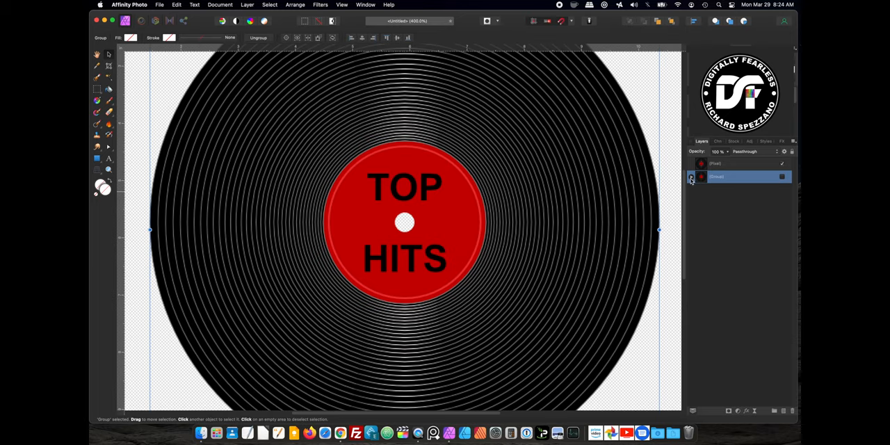
mouse_move(742, 255)
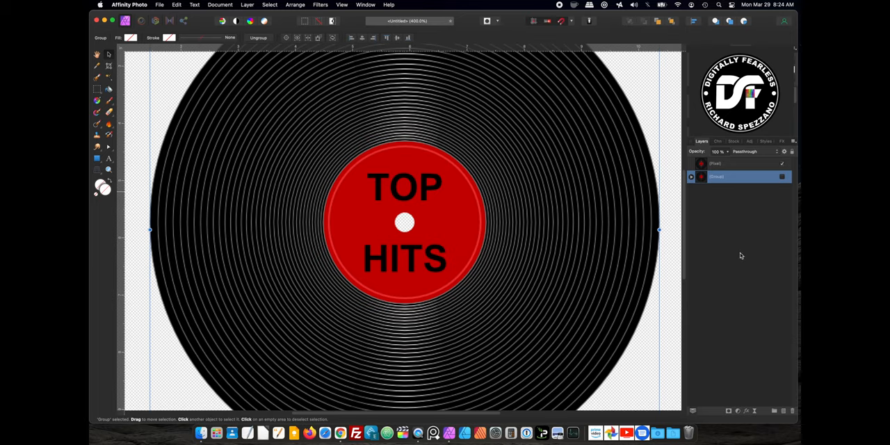
mouse_move(704, 253)
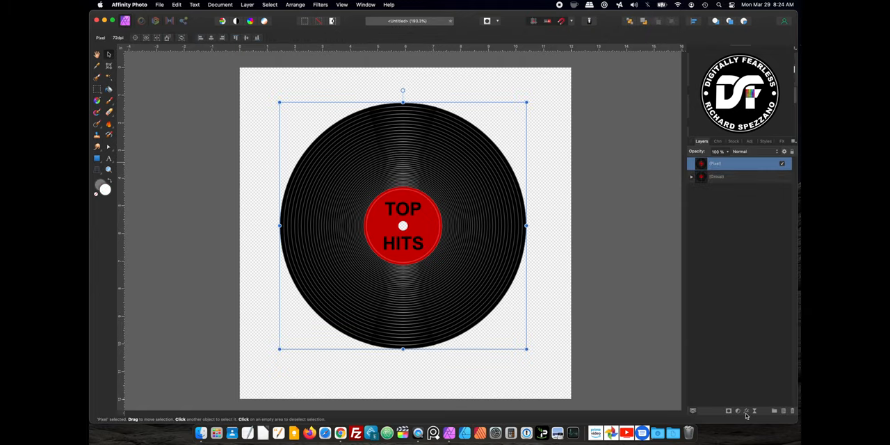
Step: Apply an Inner Bevel/Emboss effect of about 3.1 px radius to the flattened record
click(738, 411)
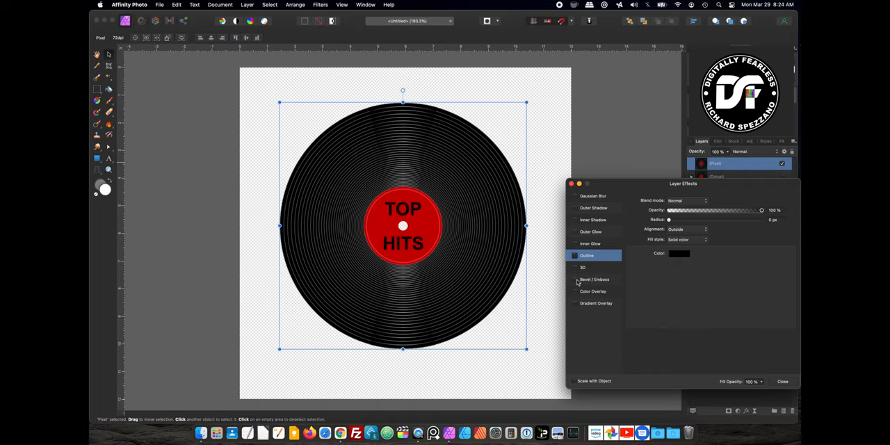
click(594, 279)
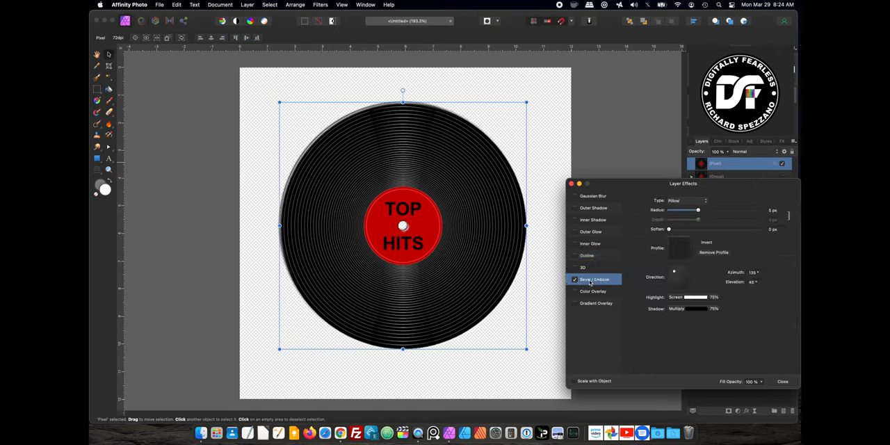
click(685, 201)
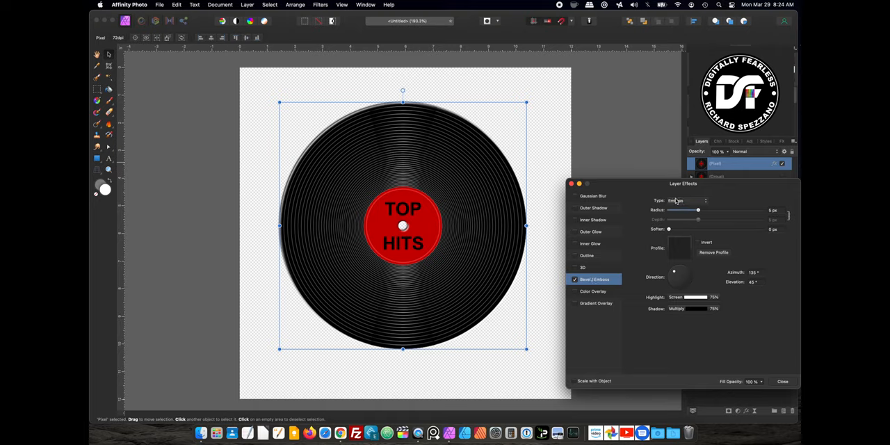
click(685, 200)
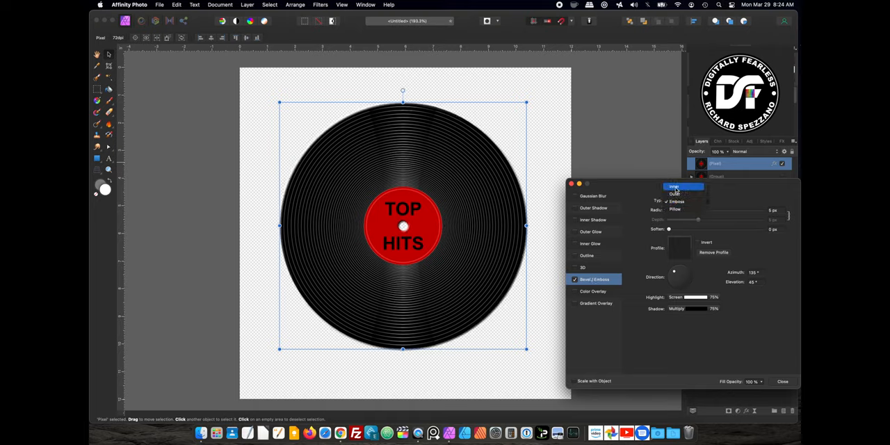
click(673, 188)
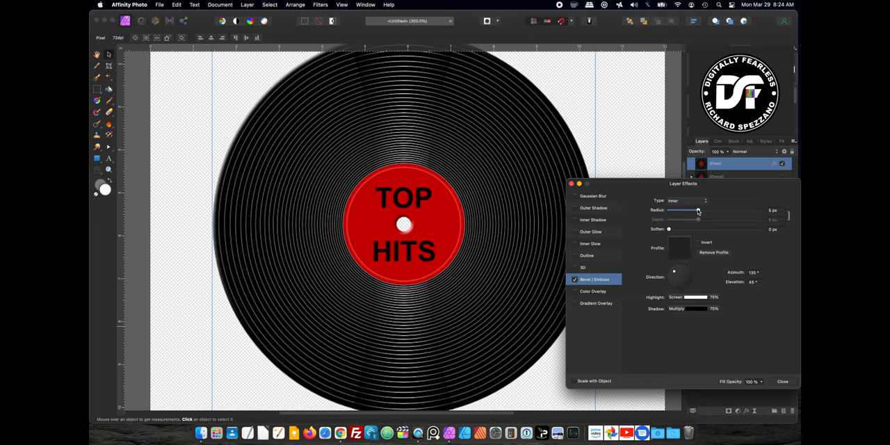
drag(698, 210, 687, 210)
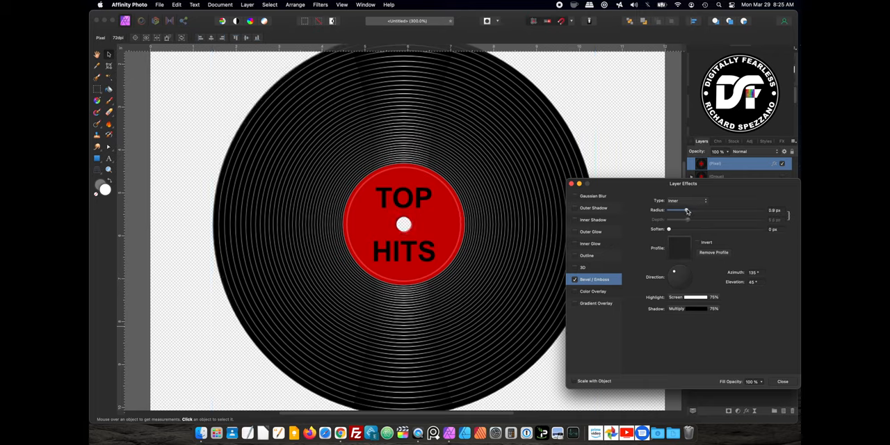
drag(685, 210, 694, 210)
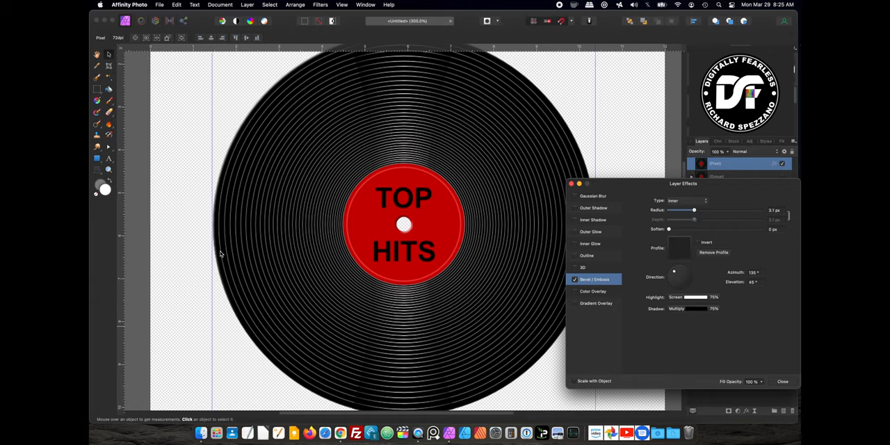
mouse_move(413, 223)
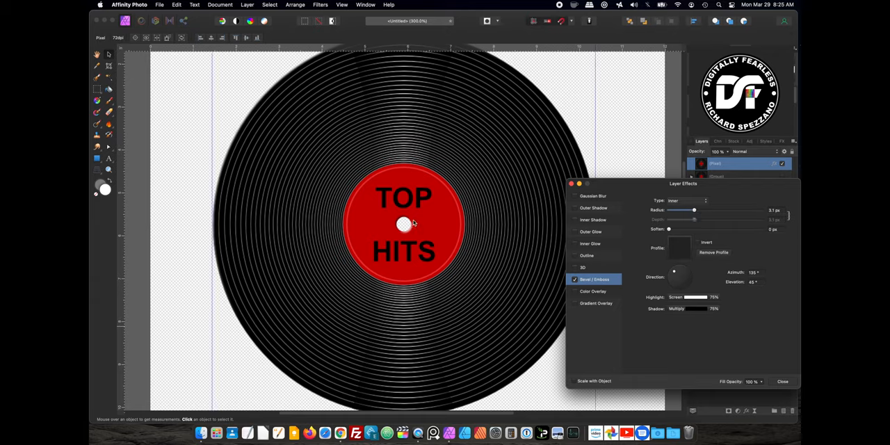
click(783, 381)
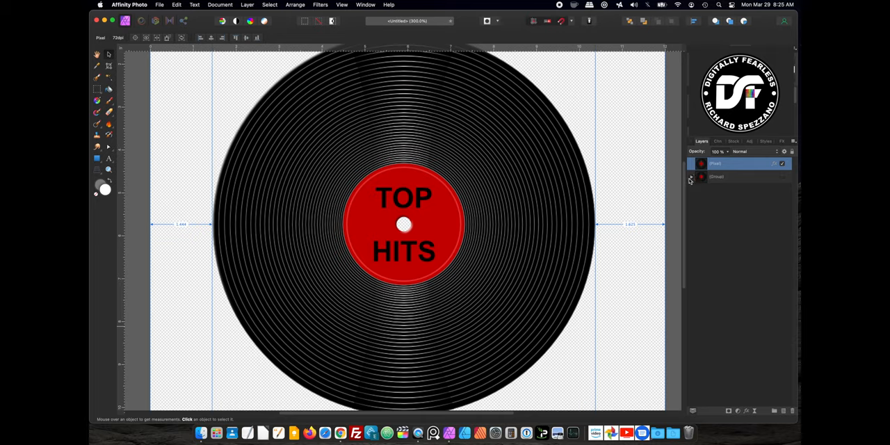
Step: Pull the Reflection layer out of the original group and place a masked copy at the top of the stack
click(695, 177)
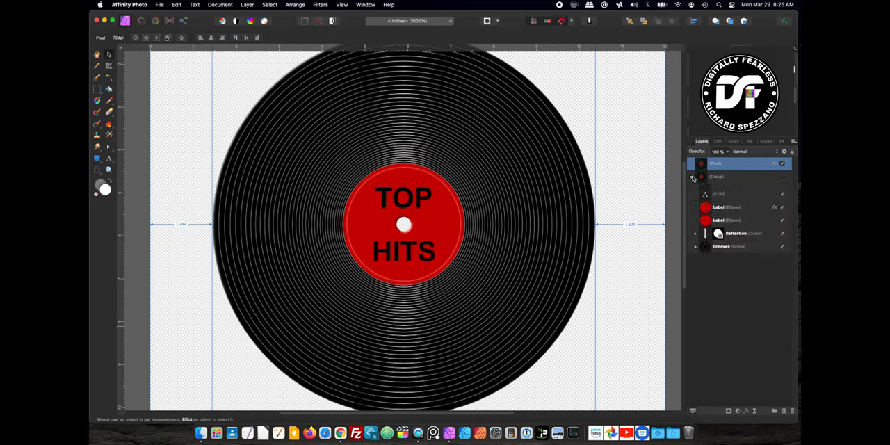
click(693, 176)
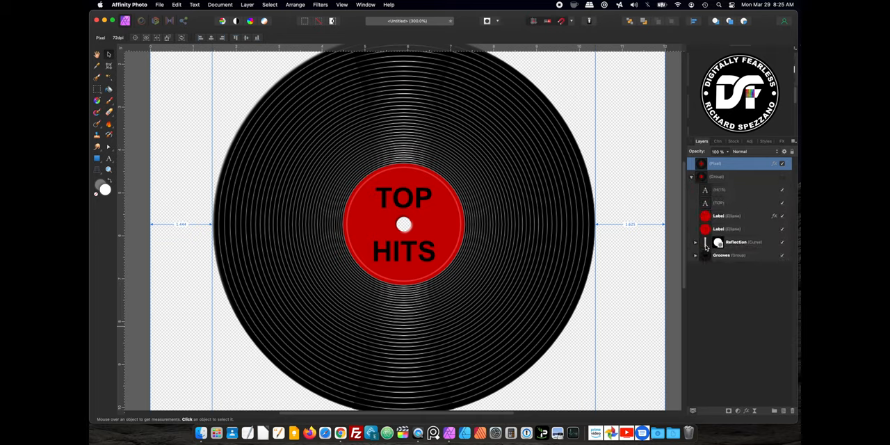
click(735, 242)
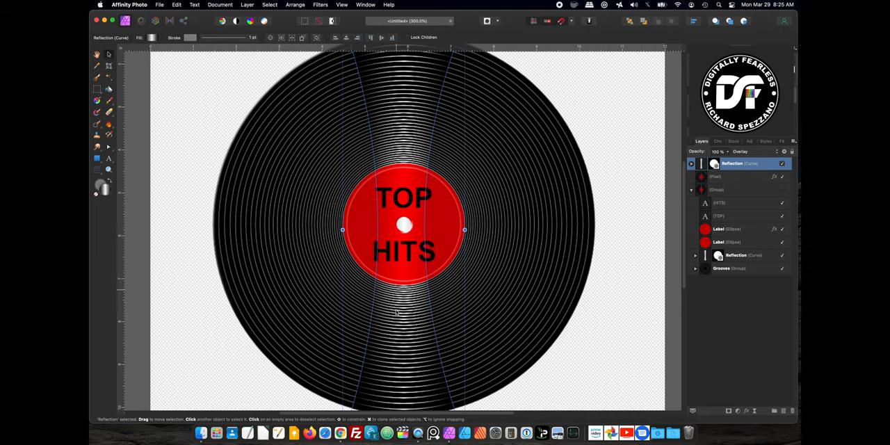
mouse_move(404, 196)
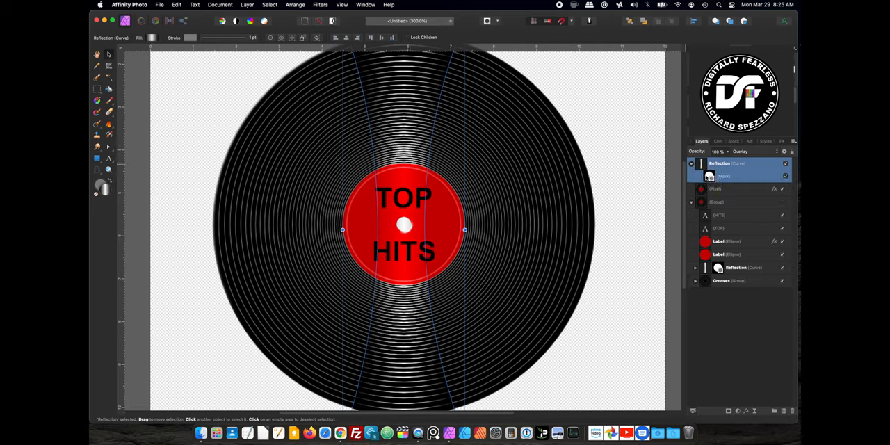
click(709, 176)
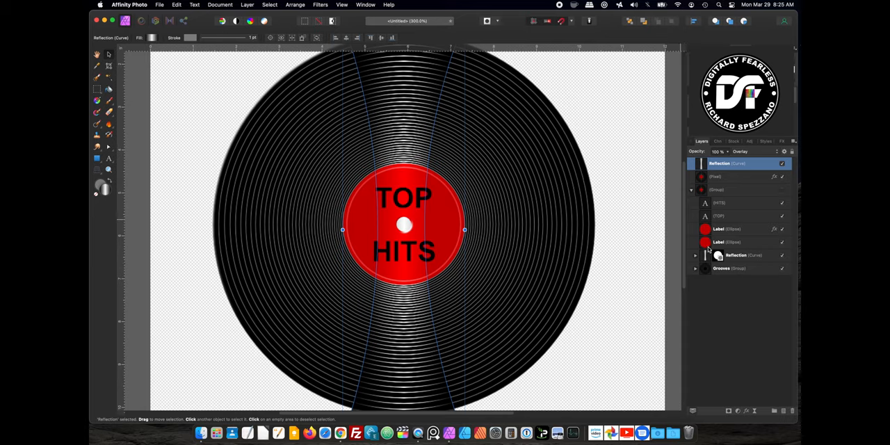
mouse_move(706, 247)
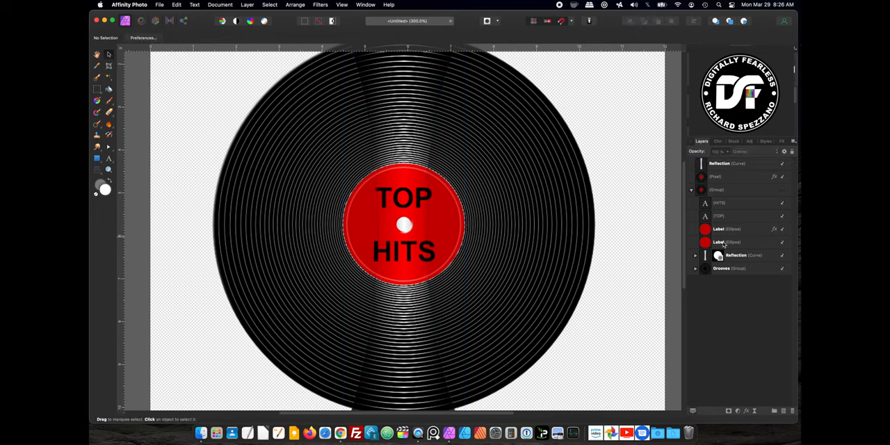
click(728, 163)
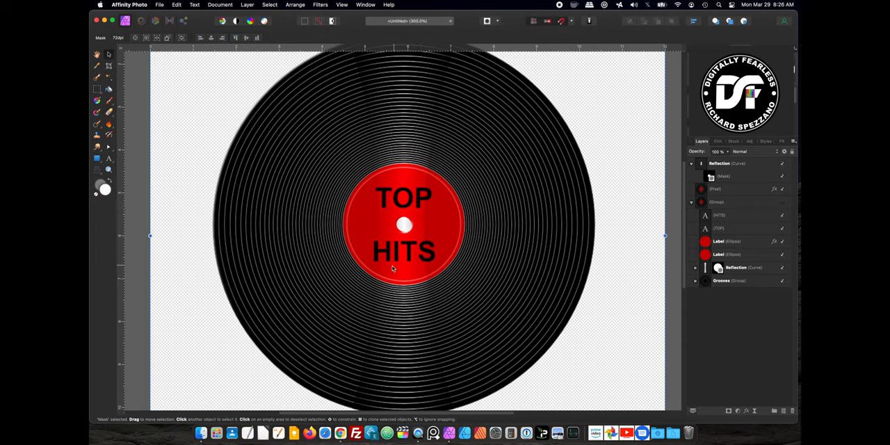
mouse_move(407, 249)
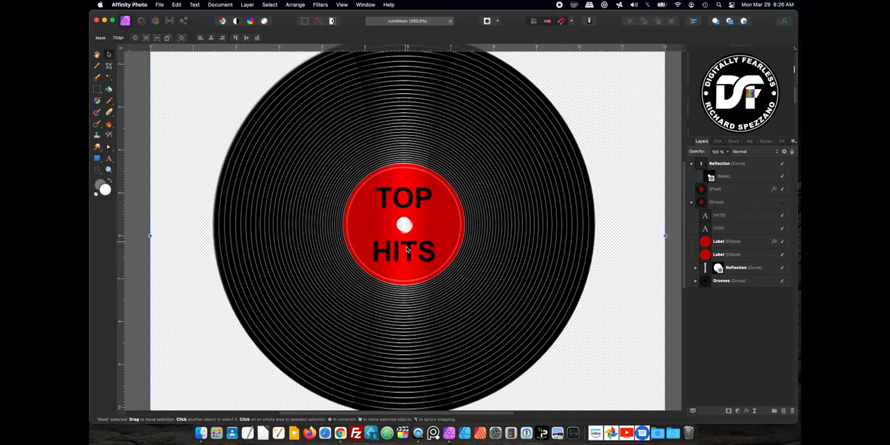
mouse_move(379, 197)
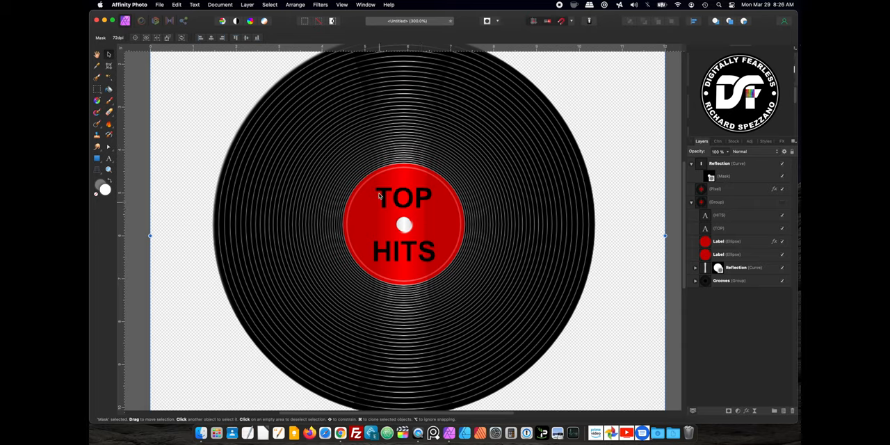
mouse_move(370, 89)
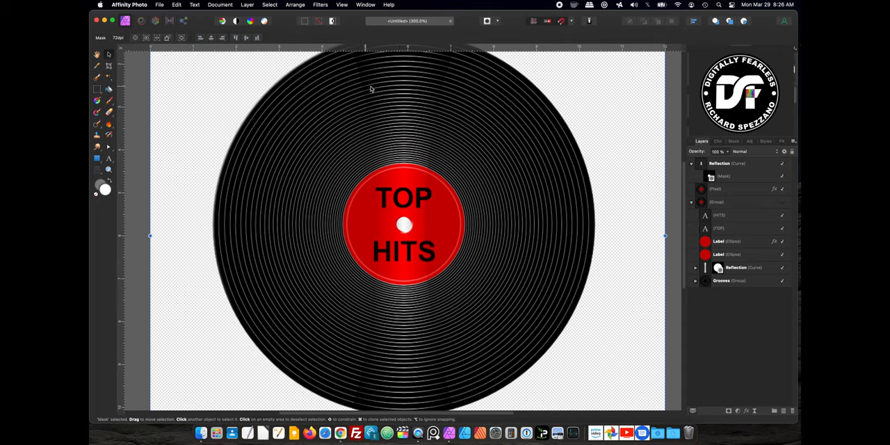
mouse_move(362, 224)
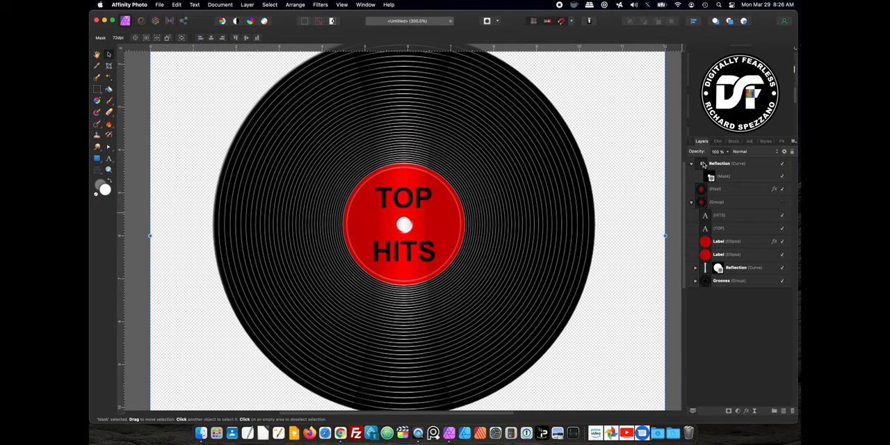
Step: Add a 20% monochromatic Gaussian Add Noise live filter to the Reflection layer
click(728, 163)
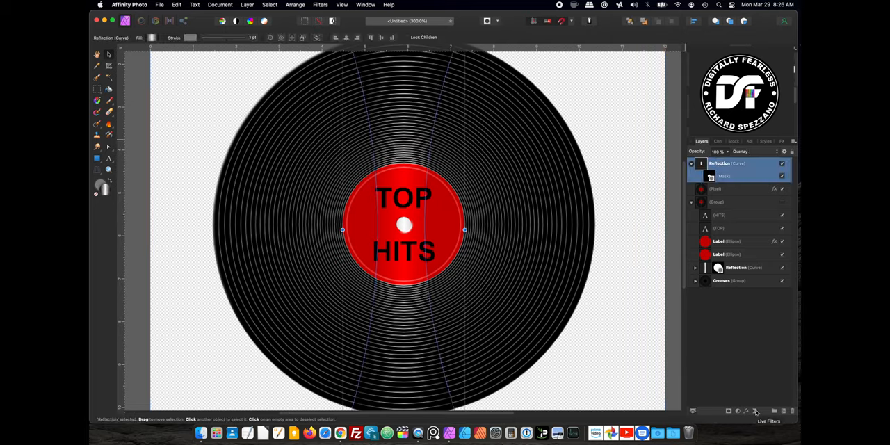
click(769, 410)
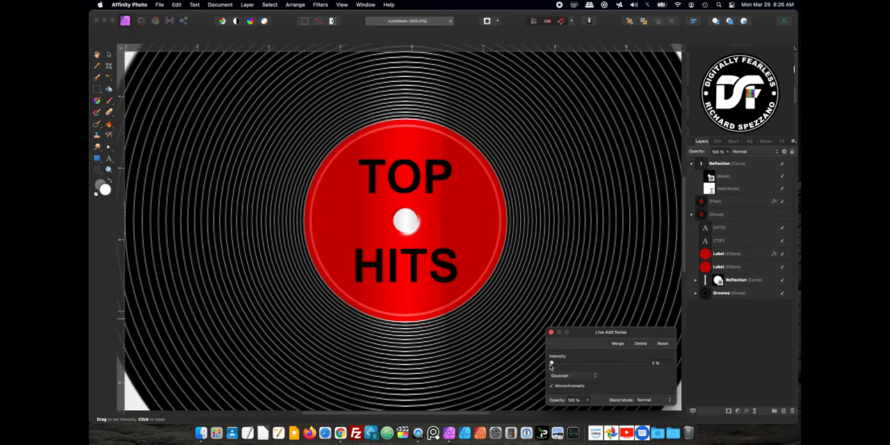
drag(551, 363, 597, 363)
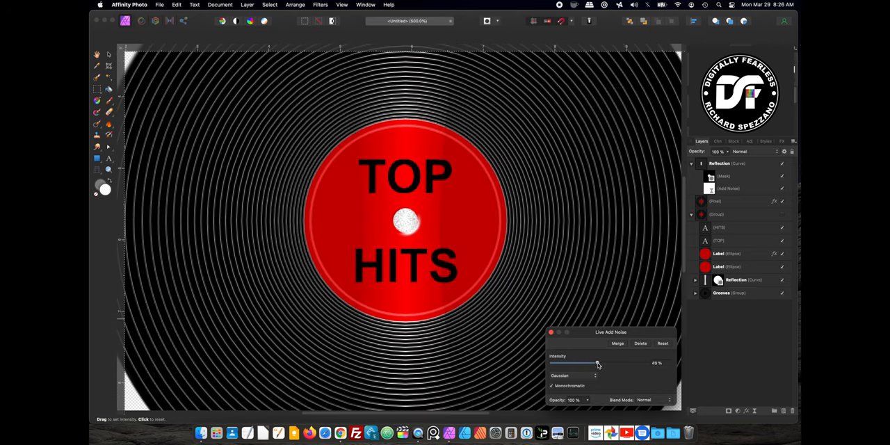
drag(597, 363, 581, 363)
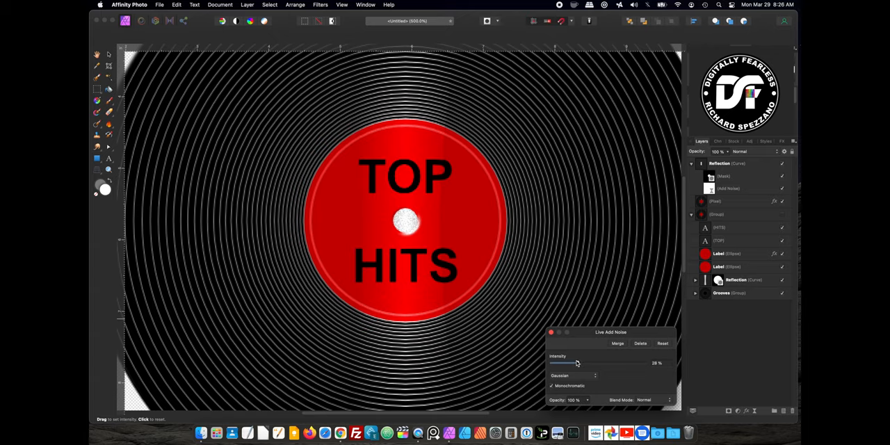
drag(577, 362, 569, 362)
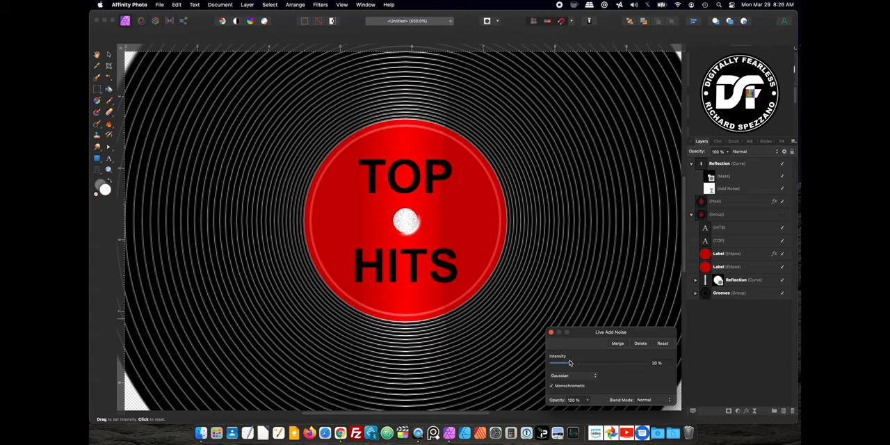
drag(570, 363, 567, 362)
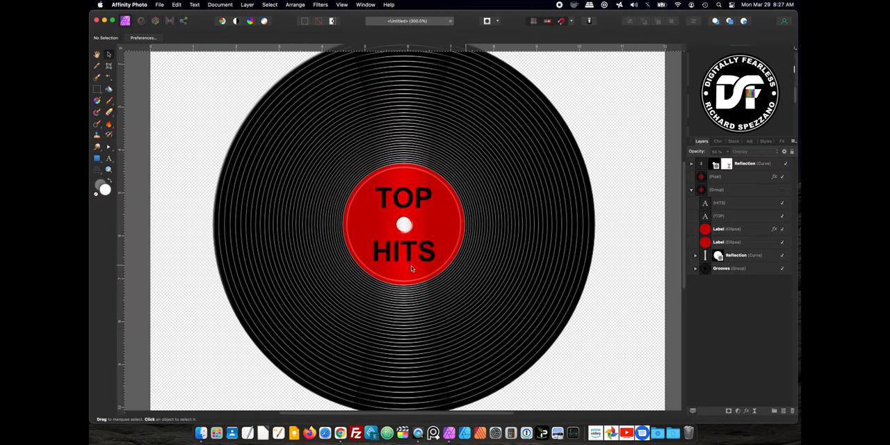
Step: Set the noisy Reflection layer to Overlay blending at about 64% opacity
click(692, 163)
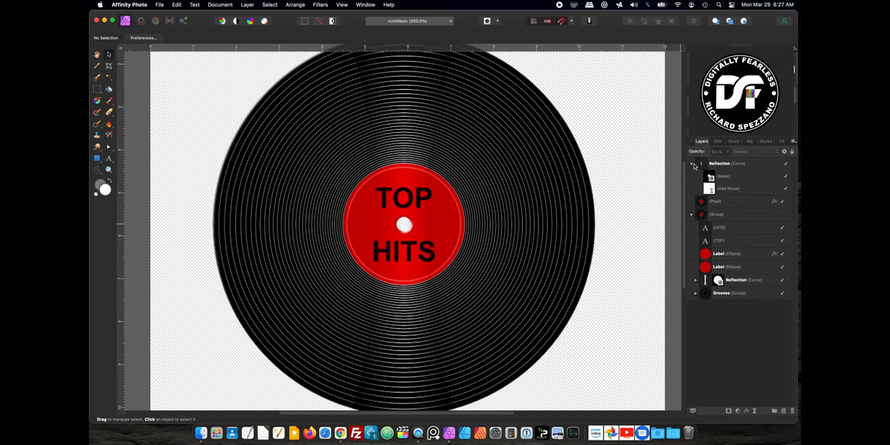
click(727, 164)
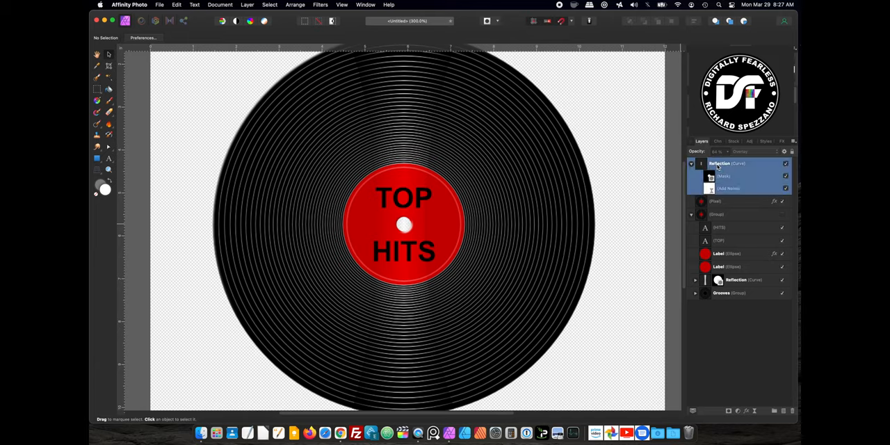
click(711, 176)
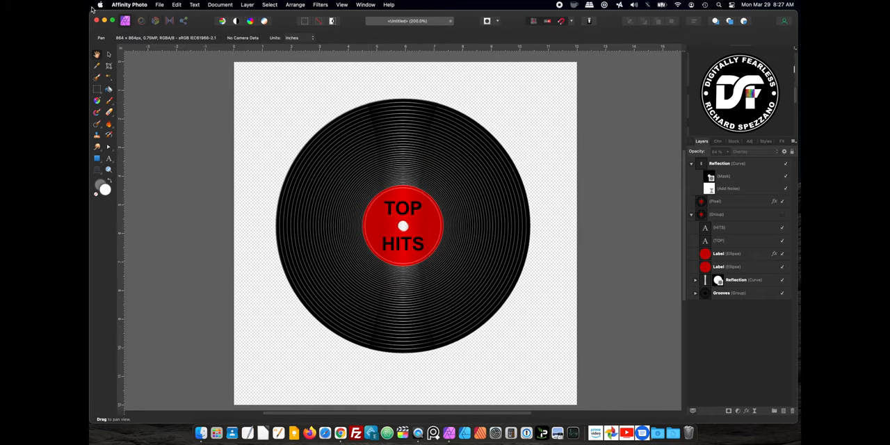
Step: Merge Visible into one Pixel record layer and rotate it about -15°
click(736, 163)
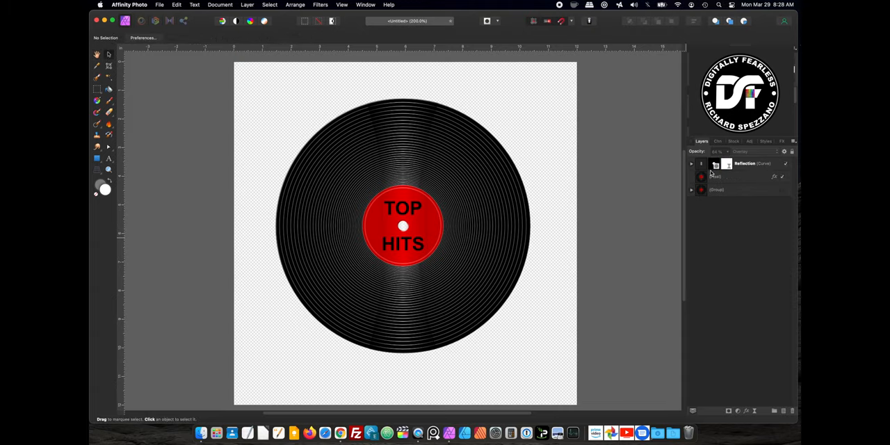
click(246, 5)
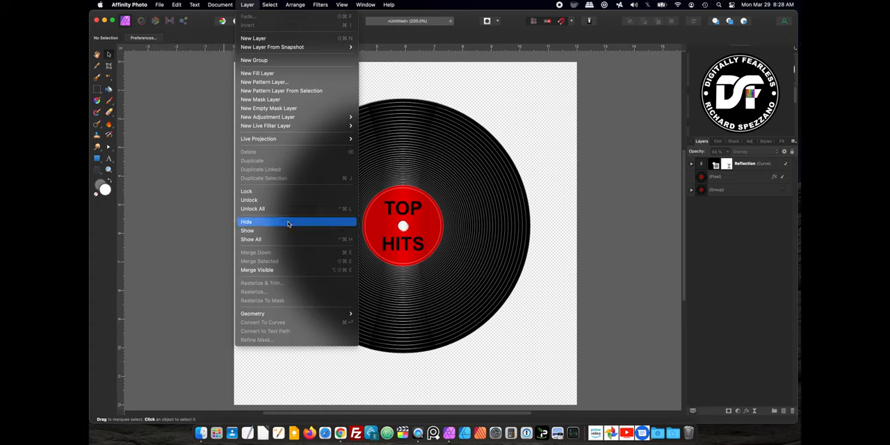
click(246, 221)
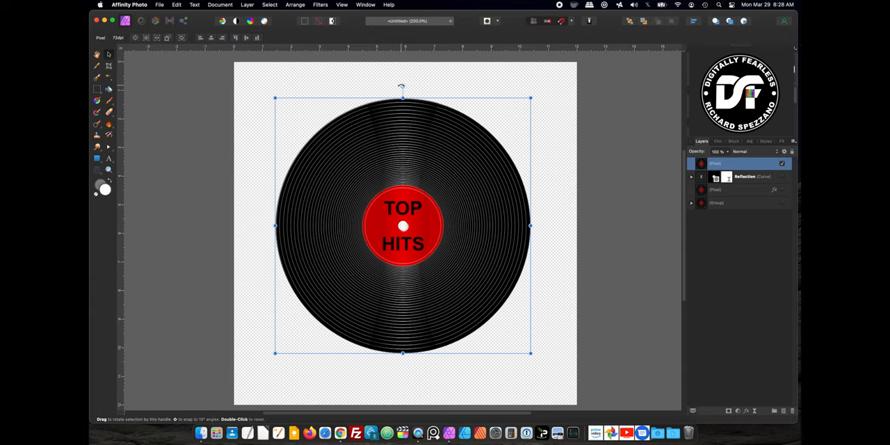
drag(402, 89, 435, 101)
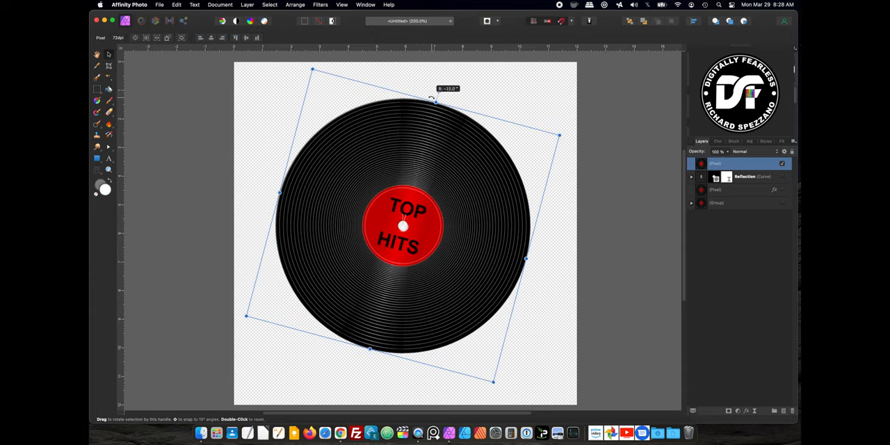
drag(434, 101, 367, 92)
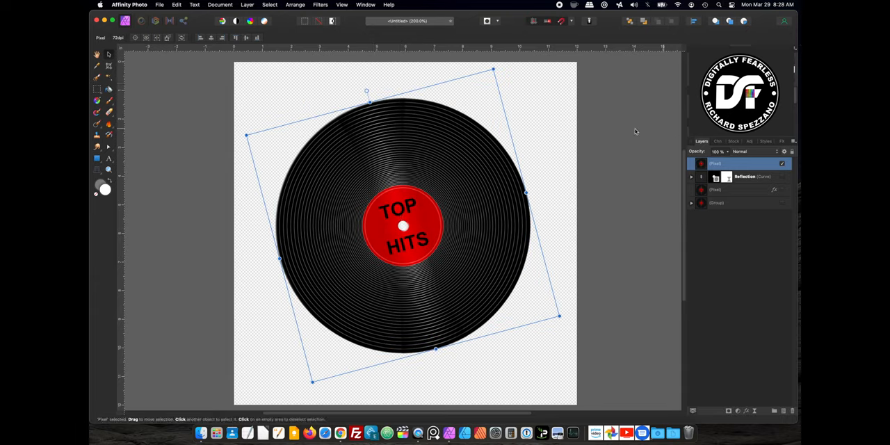
click(96, 159)
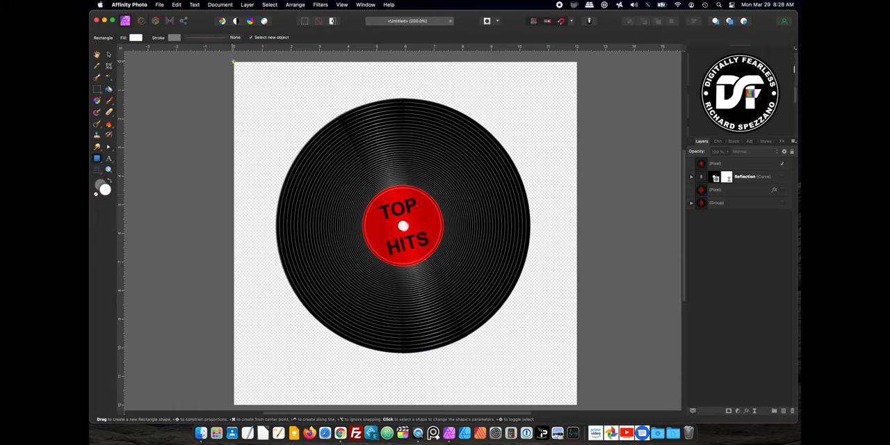
Step: Draw a full-canvas rectangle behind the record and give it the Gold Art style
drag(234, 63, 468, 285)
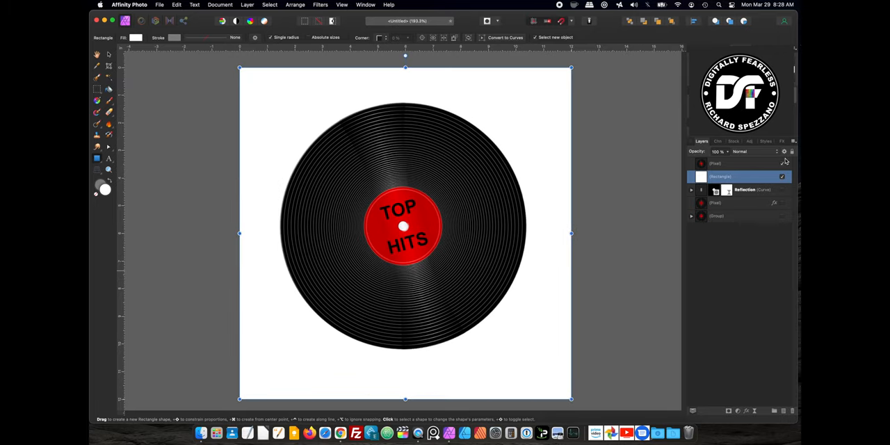
click(765, 141)
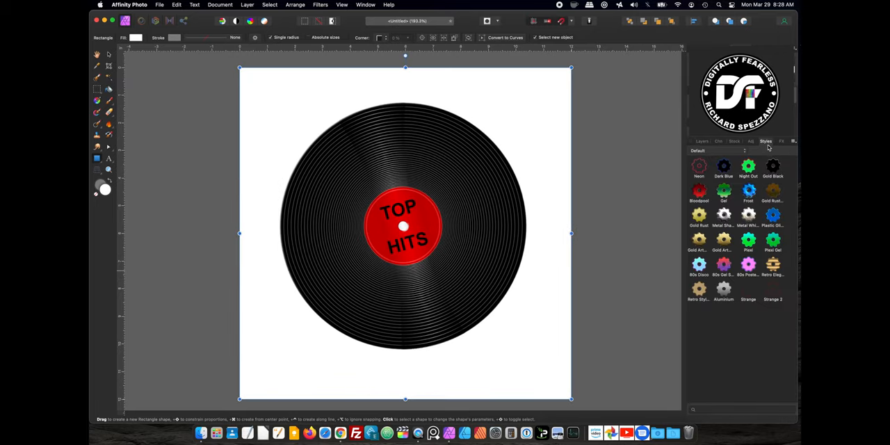
mouse_move(748, 166)
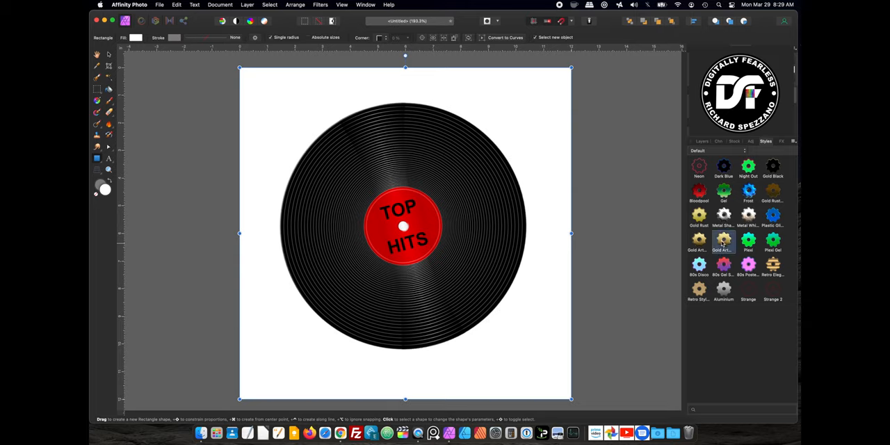
click(723, 242)
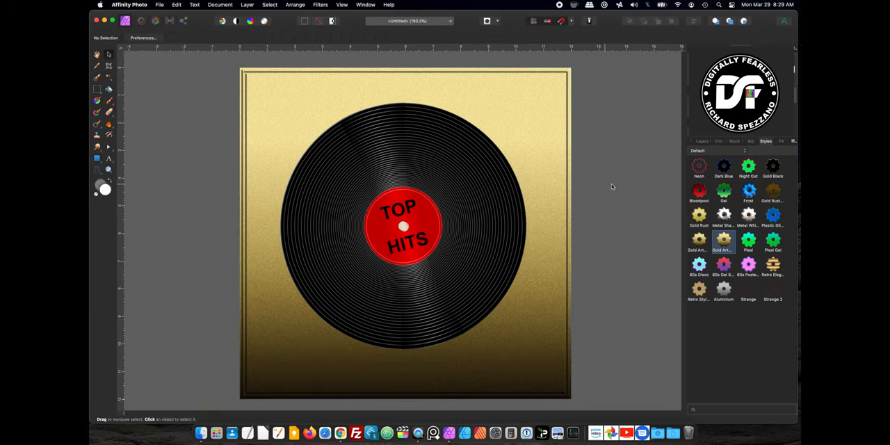
mouse_move(633, 186)
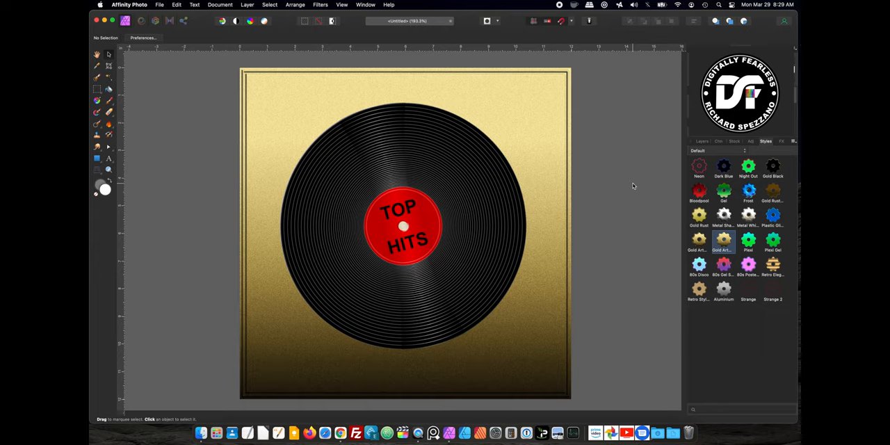
mouse_move(427, 230)
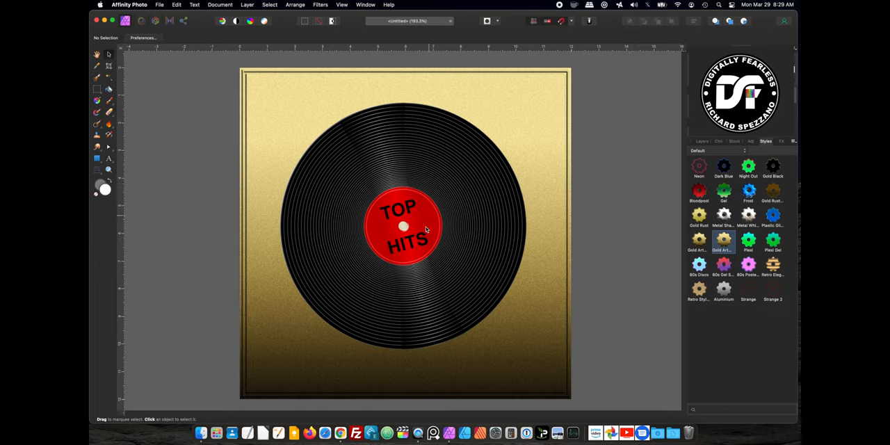